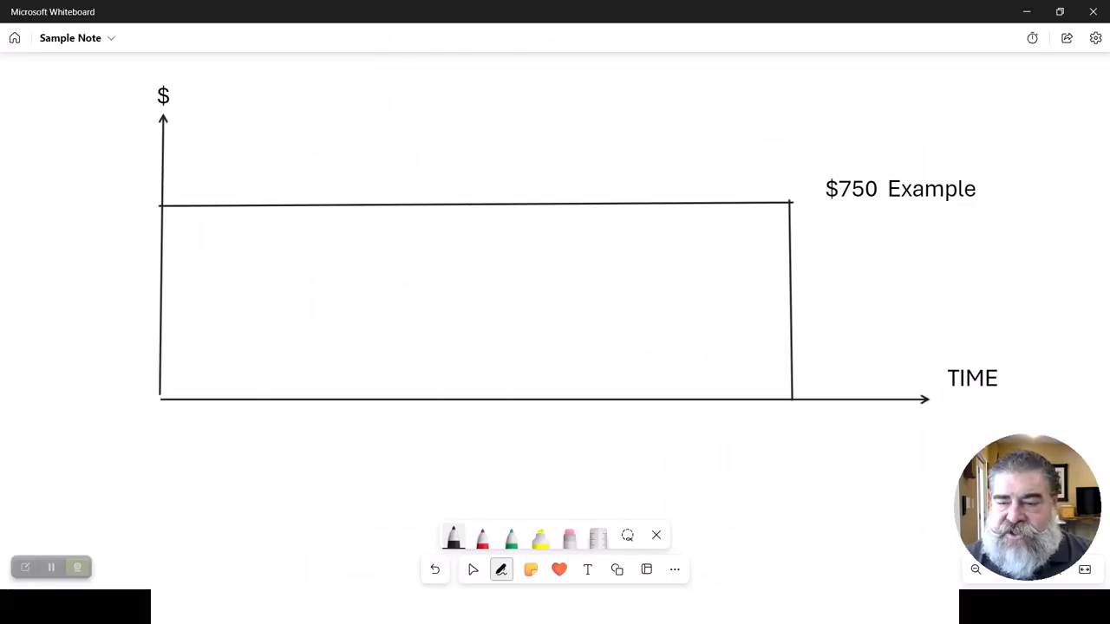
- Underline the labels, draw a vertical divider marked X, and write i and P
left_click_drag(950, 395, 997, 390)
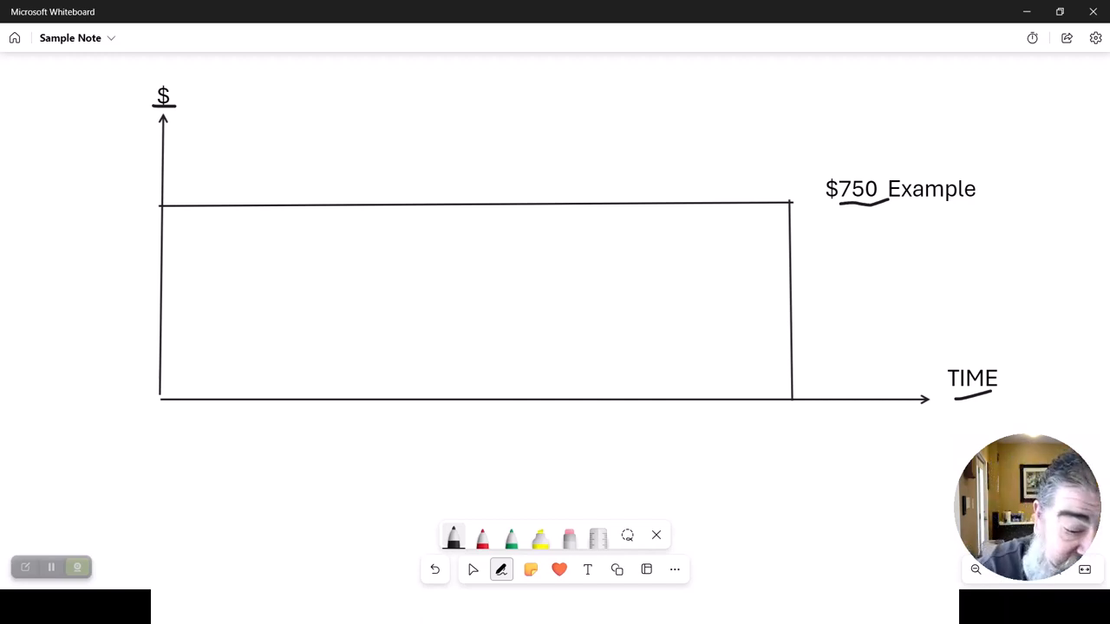
left_click_drag(342, 213, 343, 390)
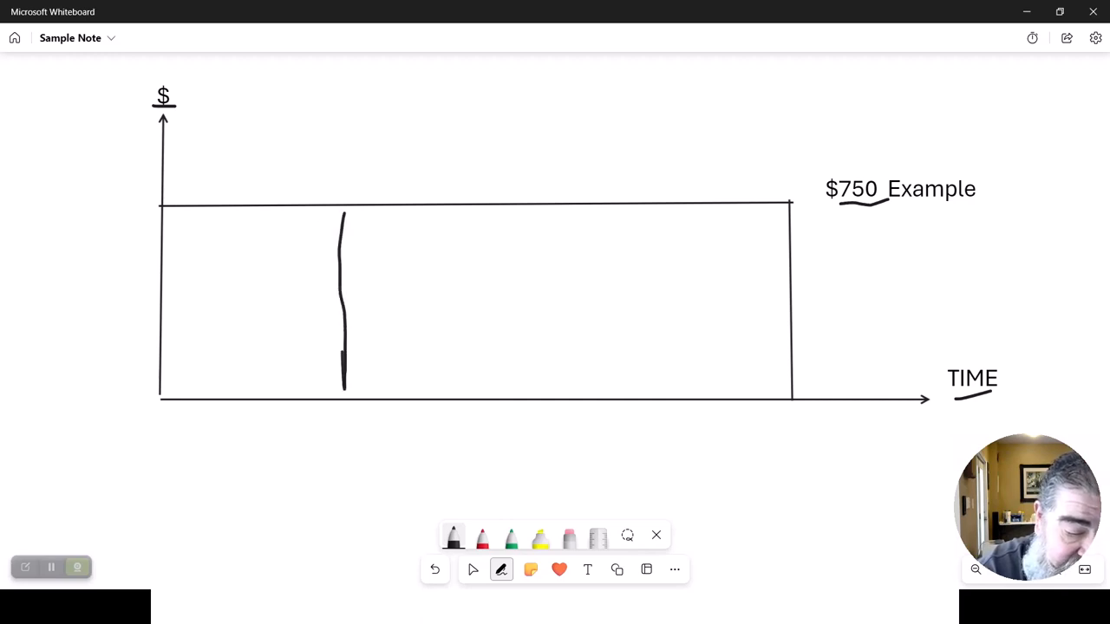
left_click_drag(329, 424, 364, 442)
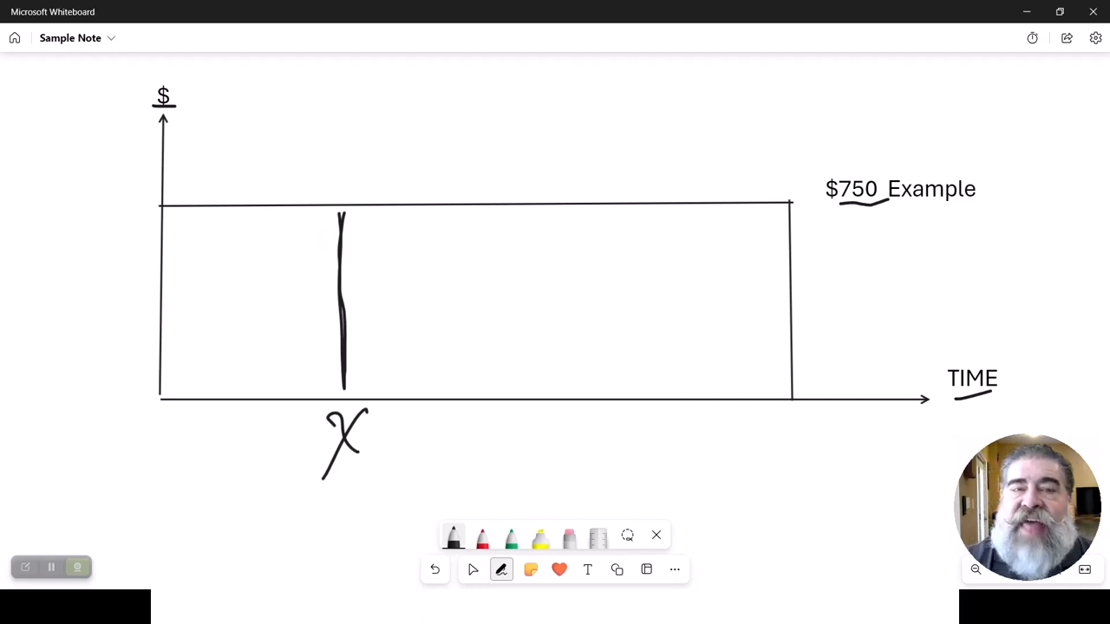
left_click_drag(230, 230, 247, 325)
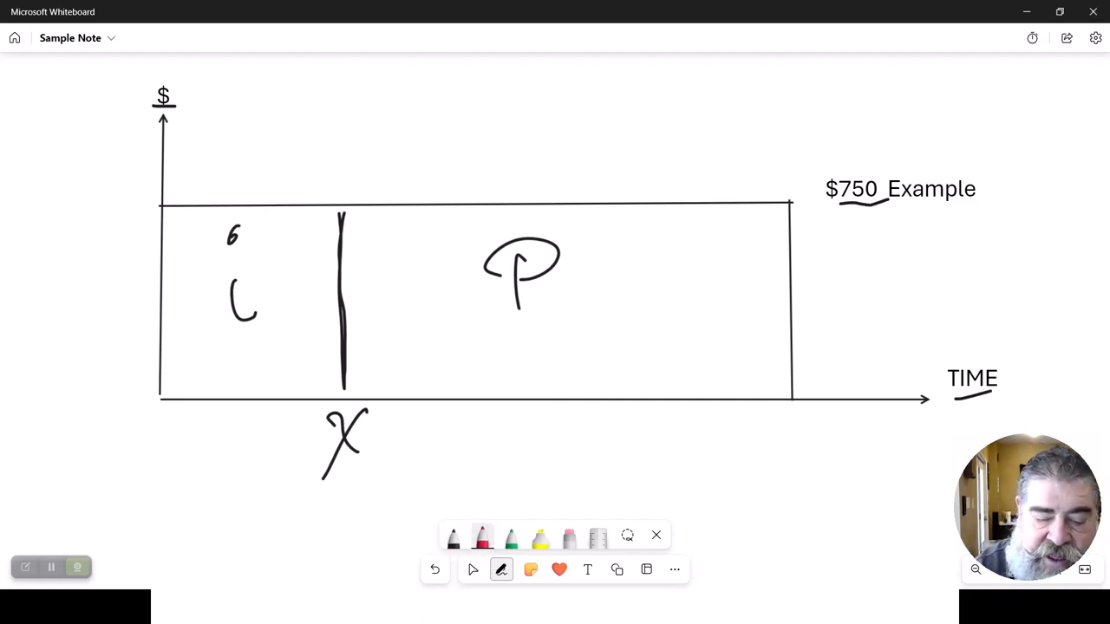
- In red, draw an arrow to the divider, a 'balloon' callout, and braces under both time spans
left_click_drag(446, 331, 788, 330)
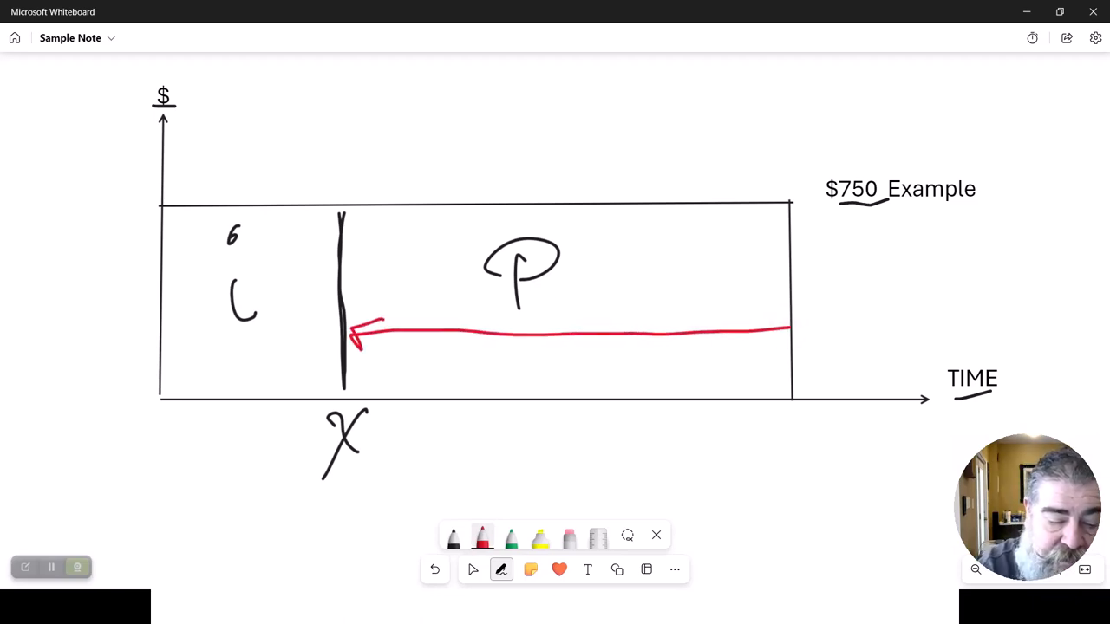
left_click_drag(356, 338, 398, 156)
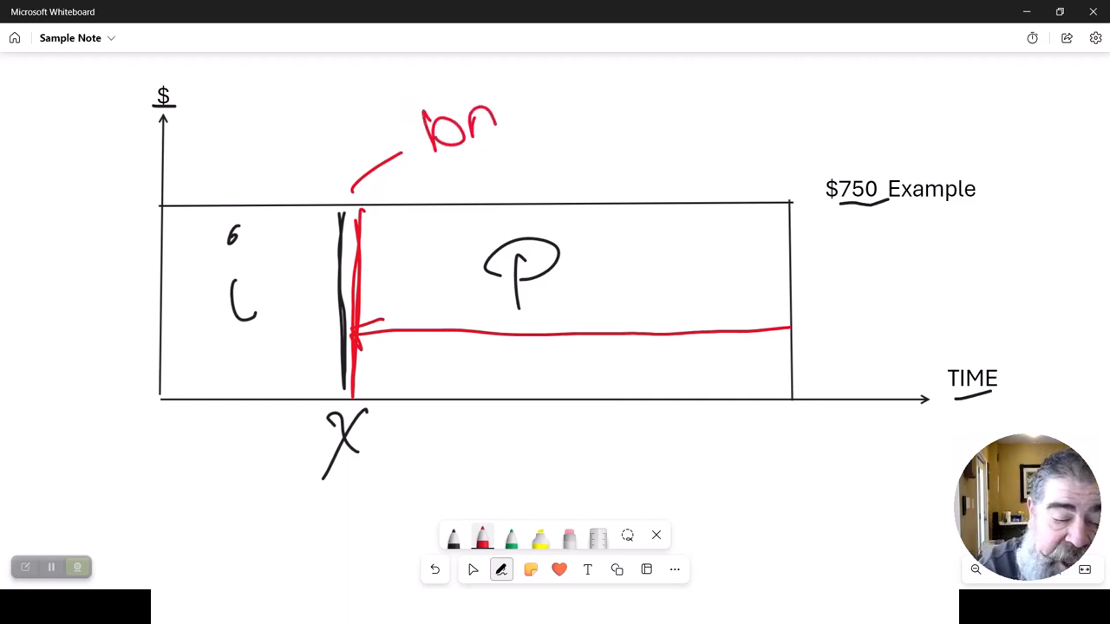
left_click_drag(499, 130, 573, 104)
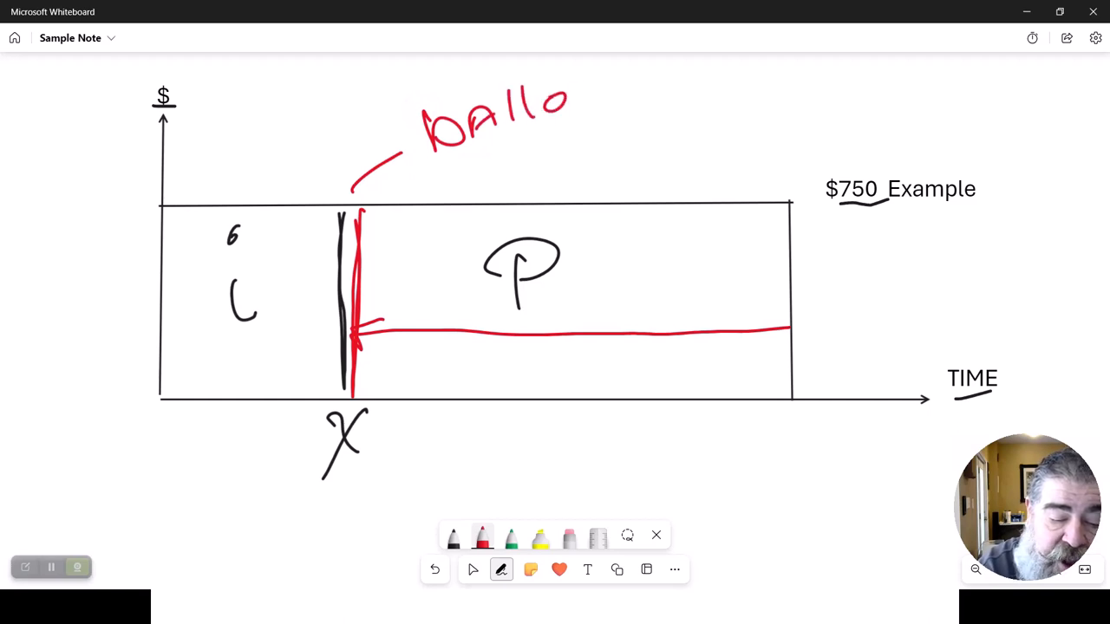
left_click_drag(576, 95, 633, 95)
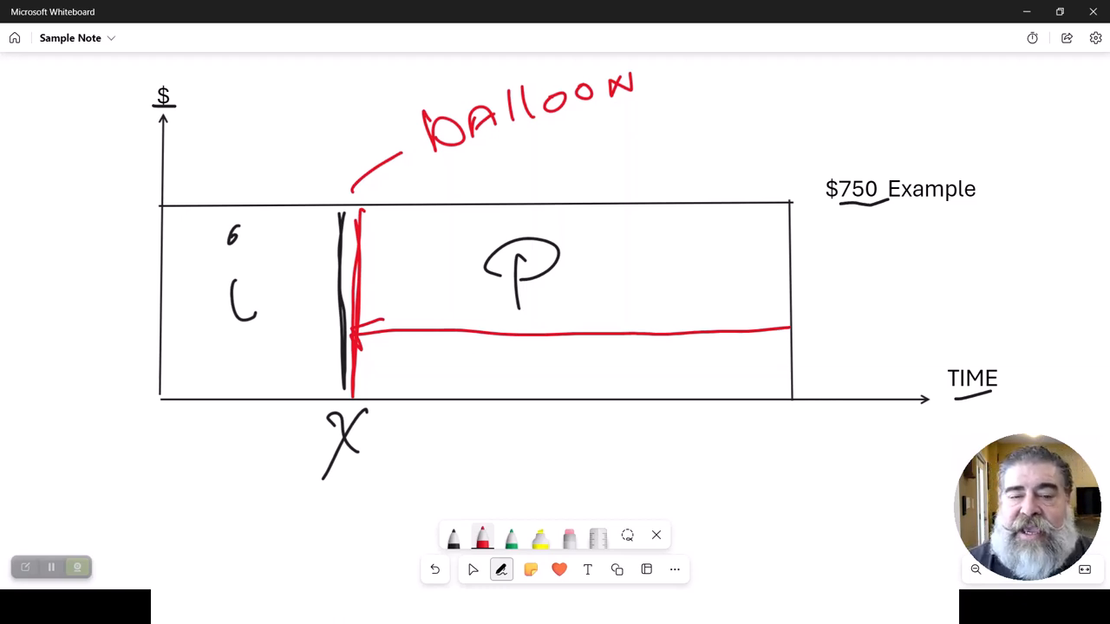
left_click_drag(368, 435, 500, 423)
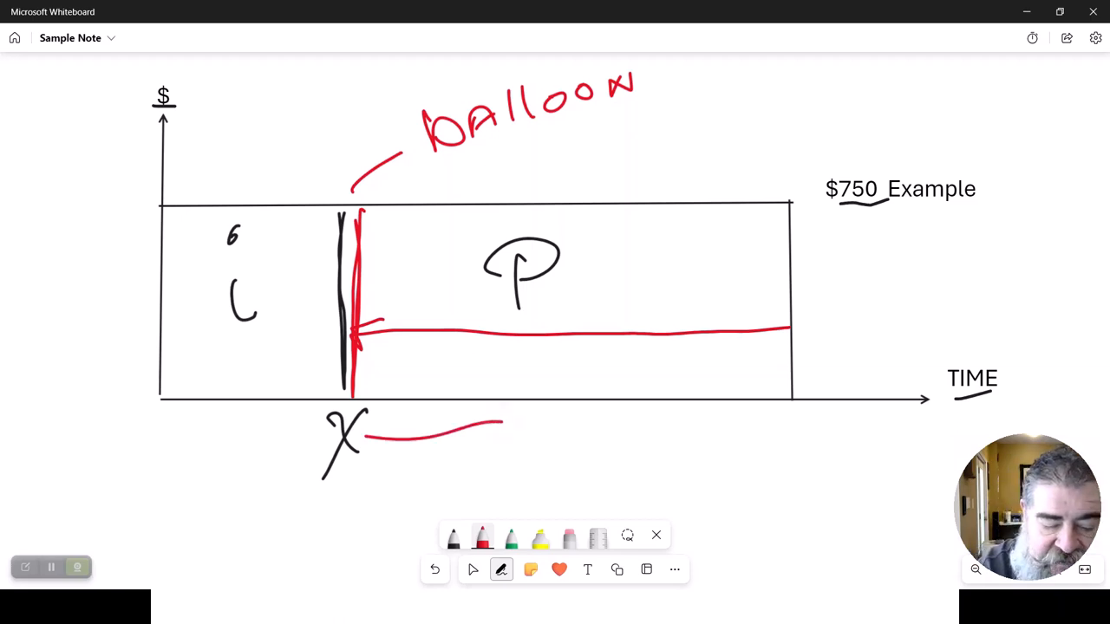
left_click_drag(501, 423, 776, 418)
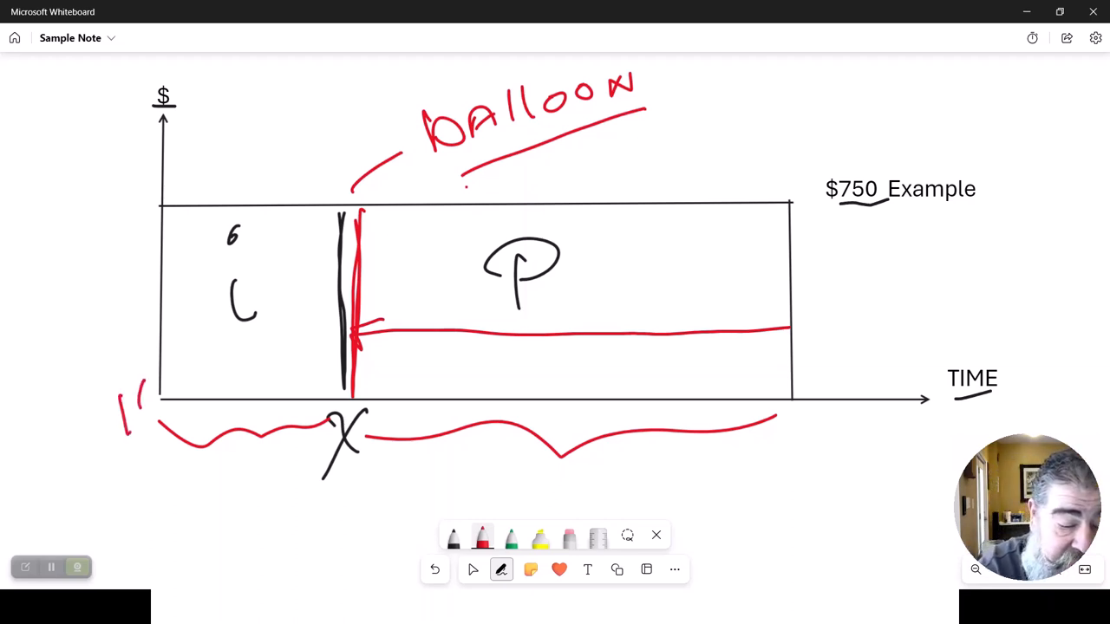
- Erase the i and P annotations and the divider line, then Alt+Tab to another window
left_click_drag(121, 398, 208, 390)
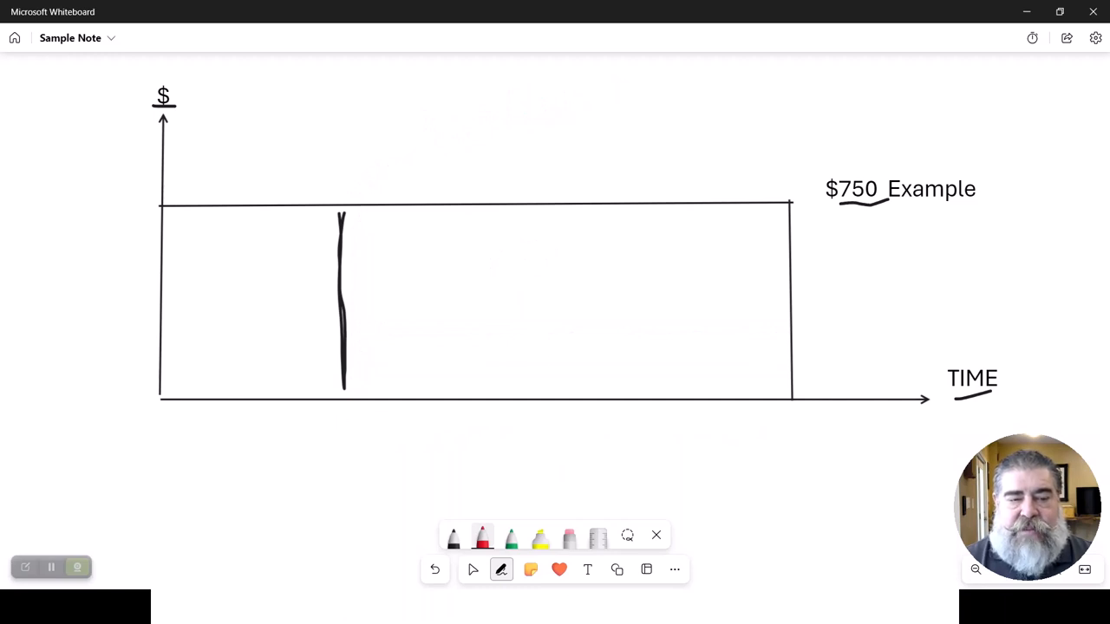
left_click(435, 570)
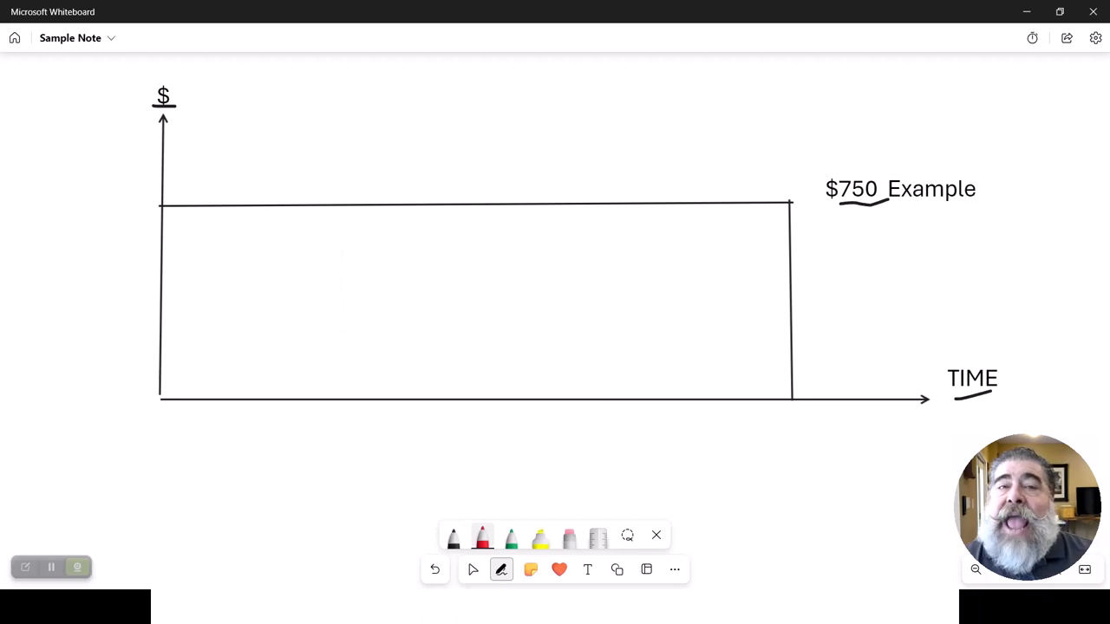
key("alt+tab")
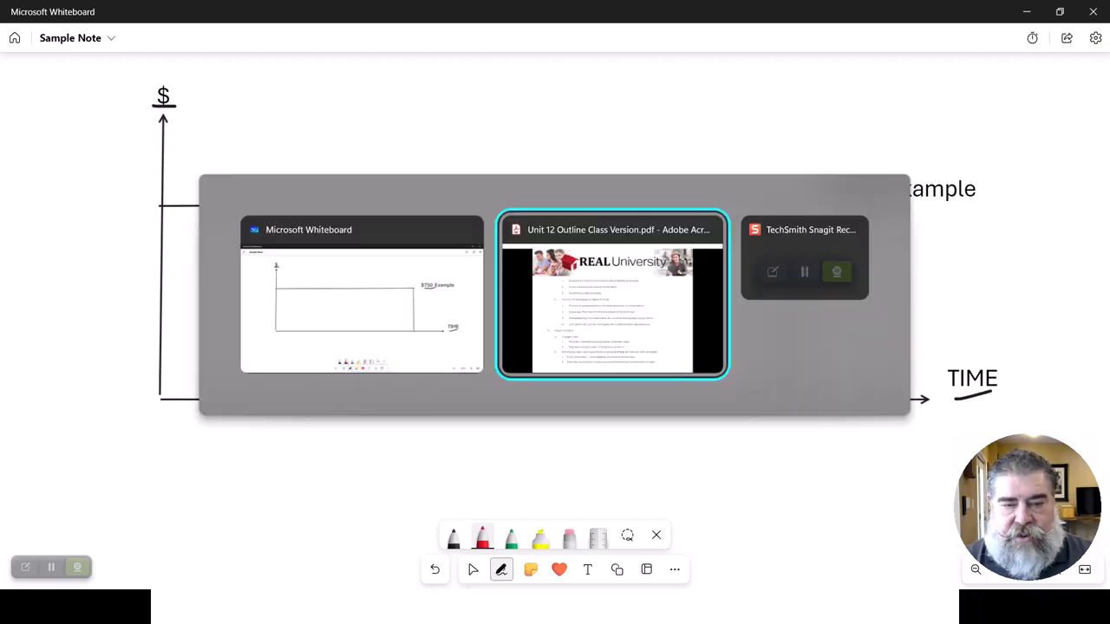
left_click(611, 295)
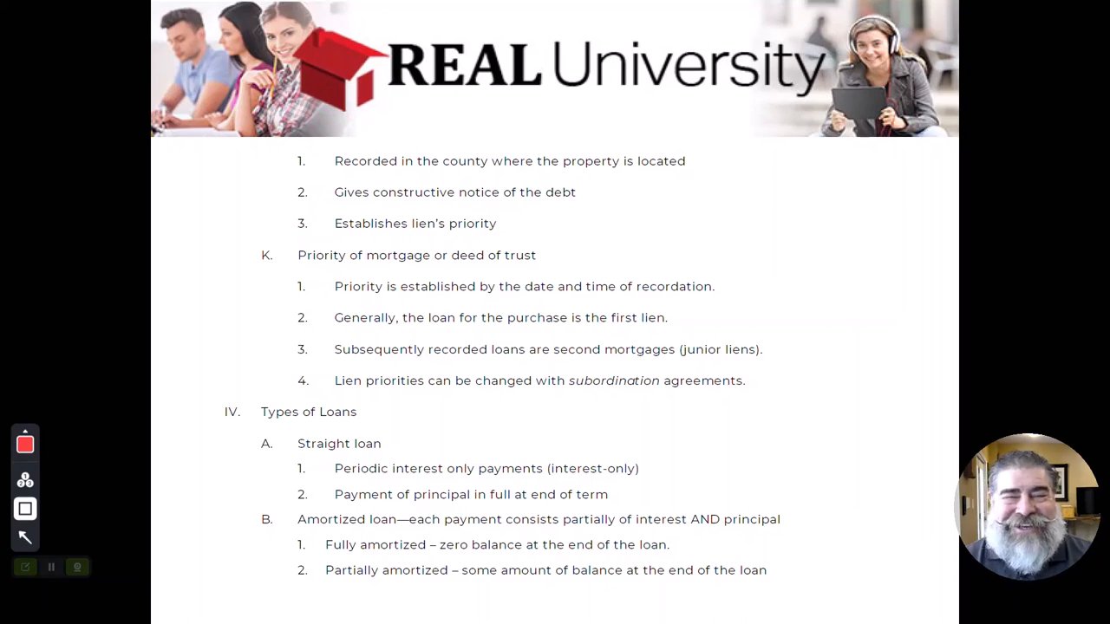
key("alt+tab")
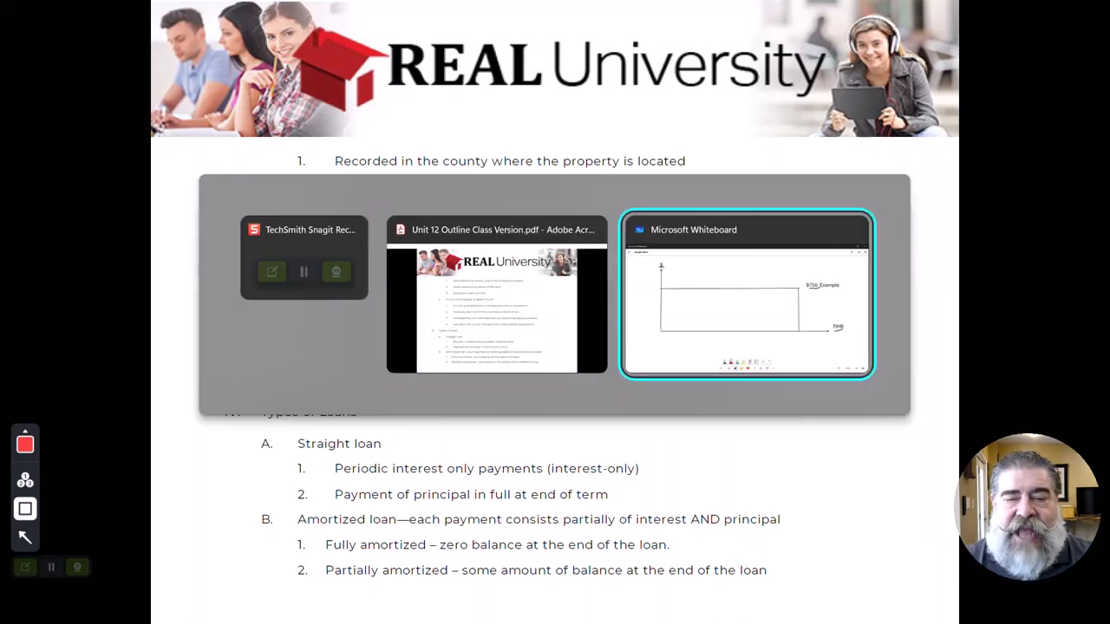
left_click(746, 295)
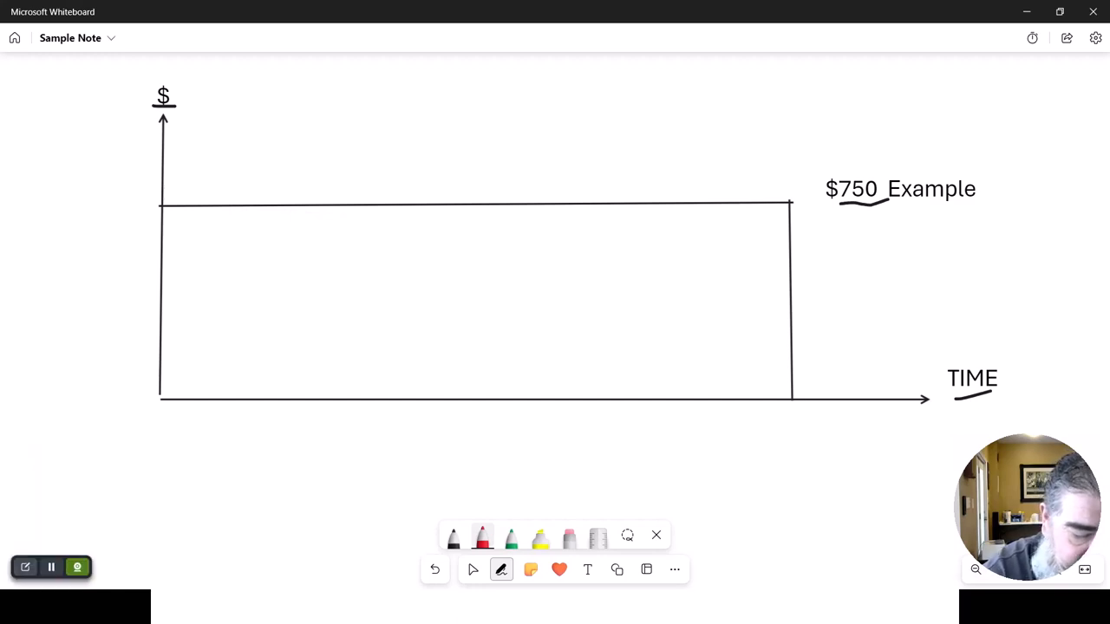
- Draw a red curve declining to the time axis, add tick marks, and write i
left_click_drag(161, 210, 694, 327)
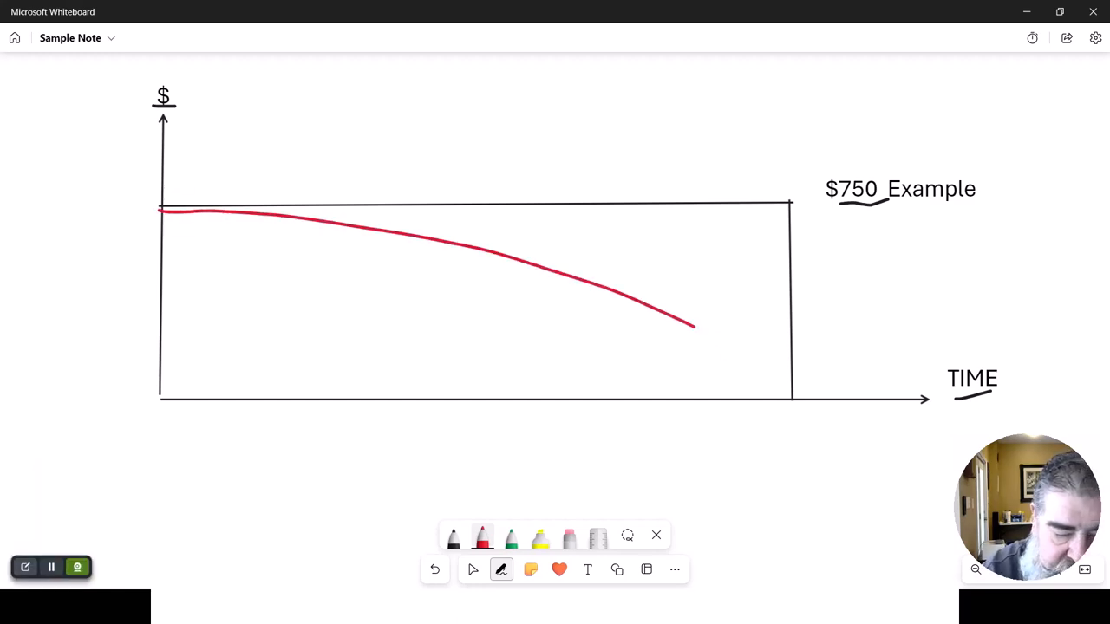
left_click_drag(694, 325, 784, 390)
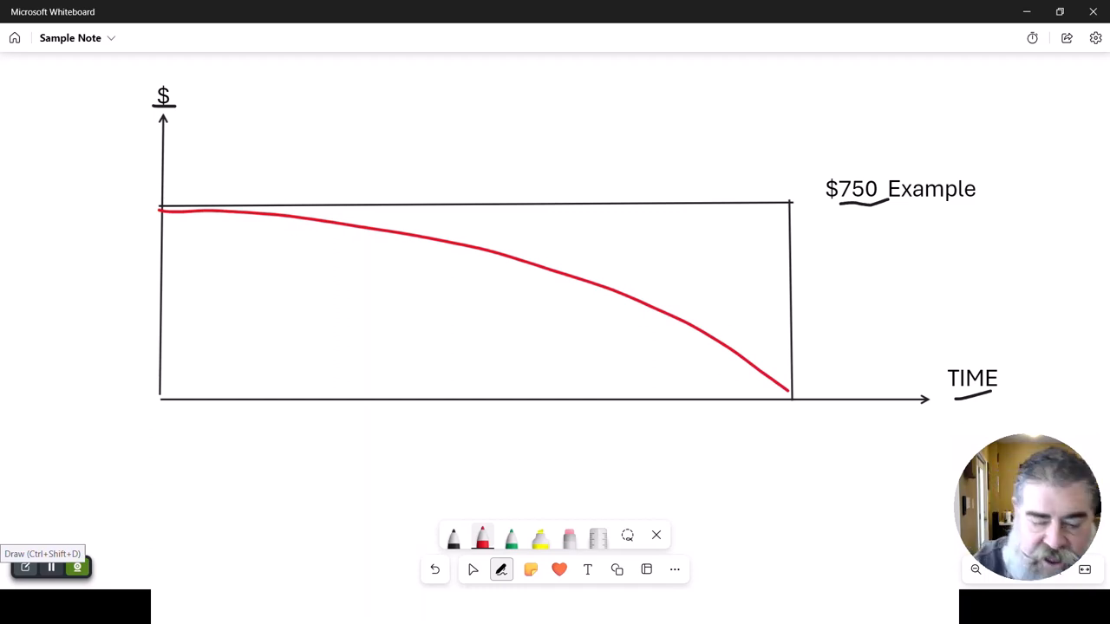
left_click_drag(490, 407, 694, 398)
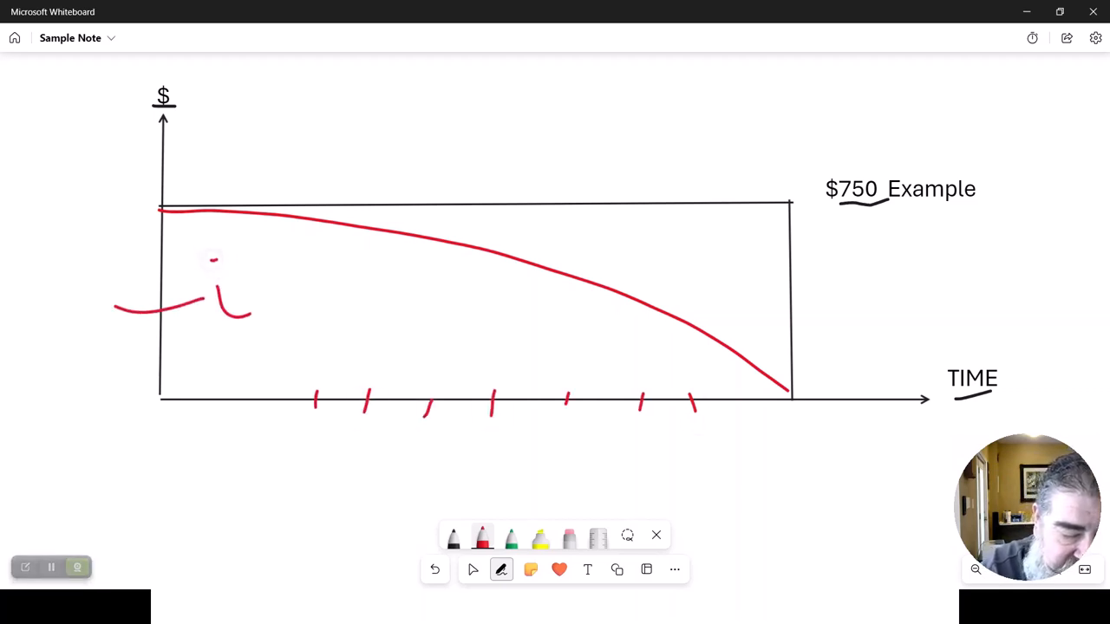
left_click_drag(346, 199, 442, 78)
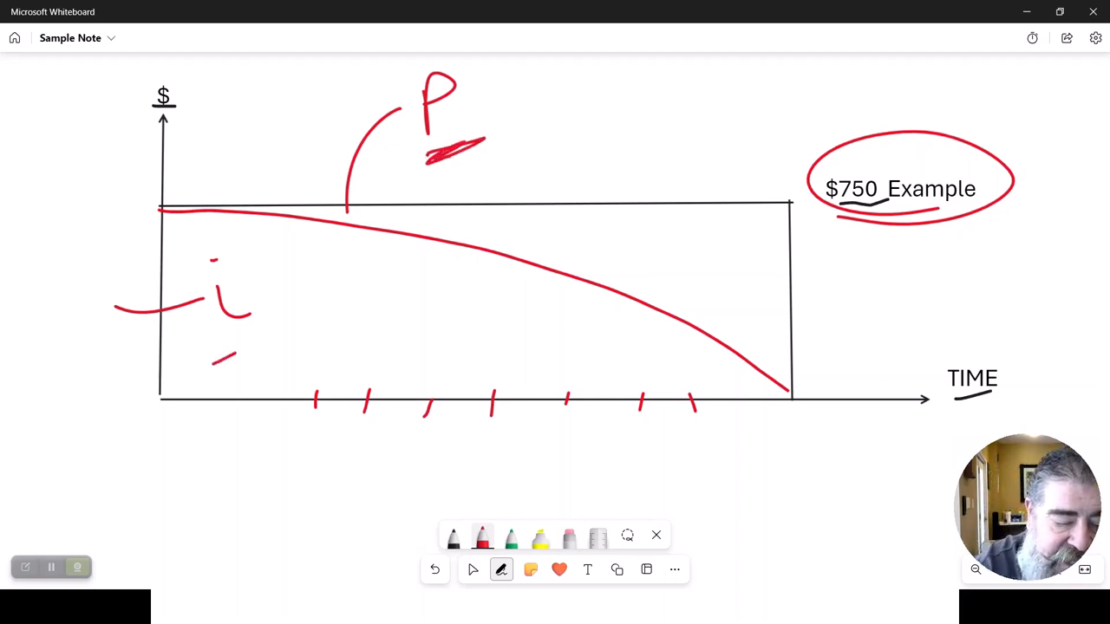
left_click_drag(217, 351, 269, 334)
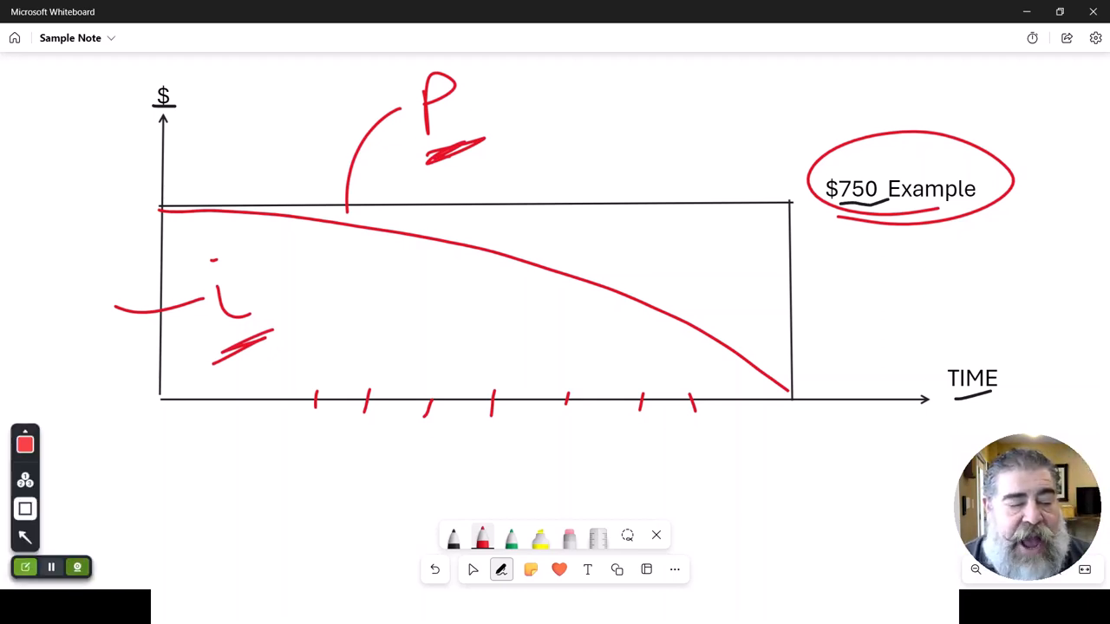
left_click_drag(122, 453, 778, 452)
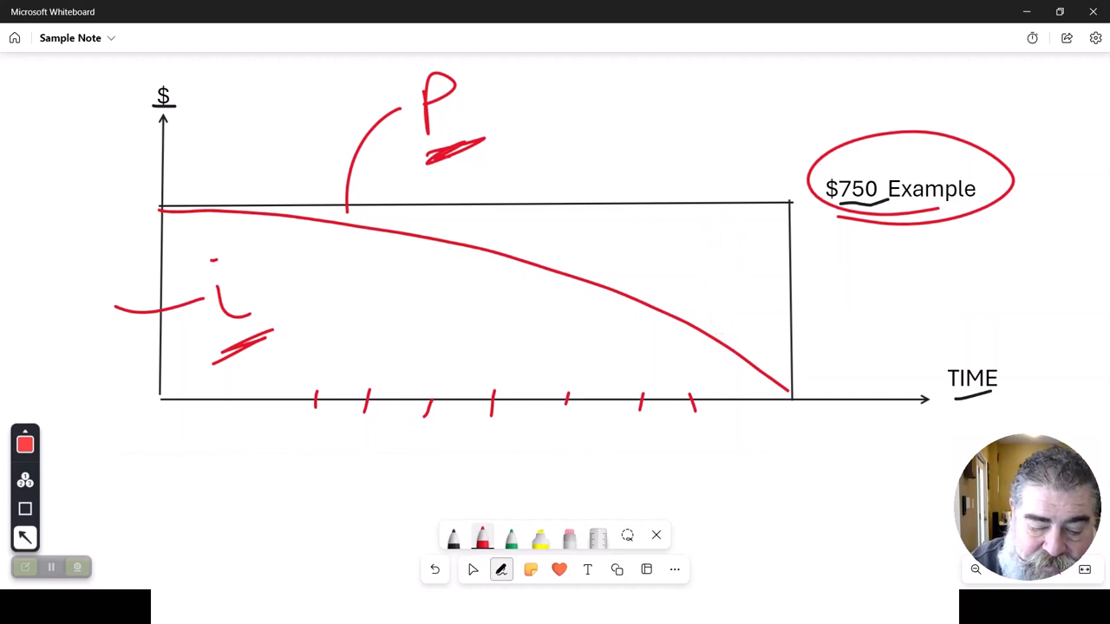
left_click_drag(710, 355, 711, 391)
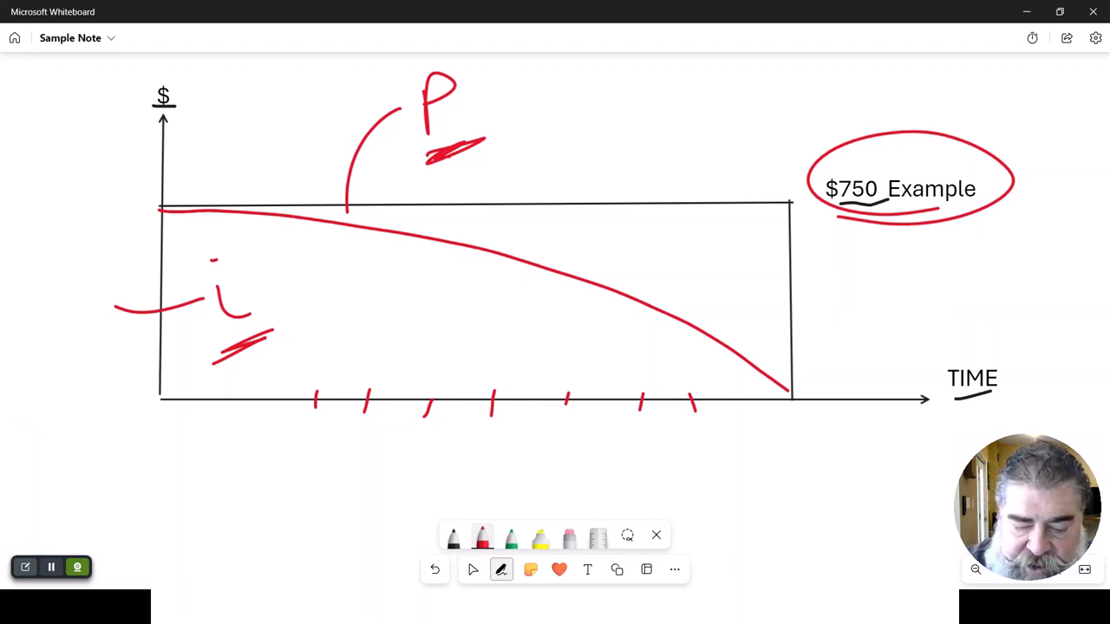
left_click_drag(789, 425, 795, 473)
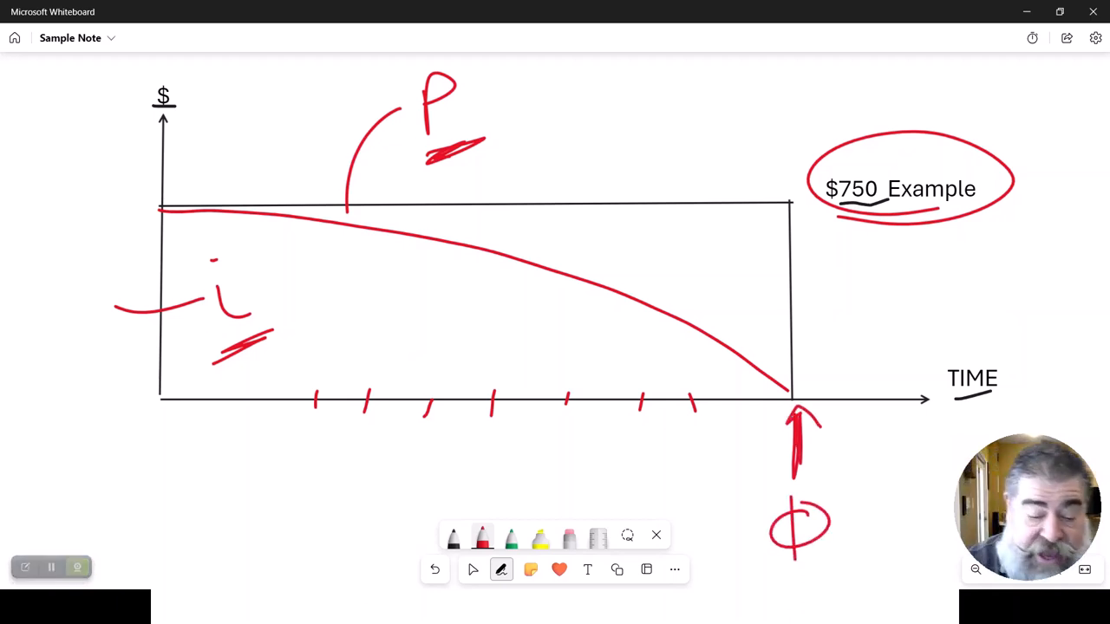
- Draw a green vertical line labelled 'bal' and begin writing 750 in a fresh area
left_click_drag(555, 216, 546, 368)
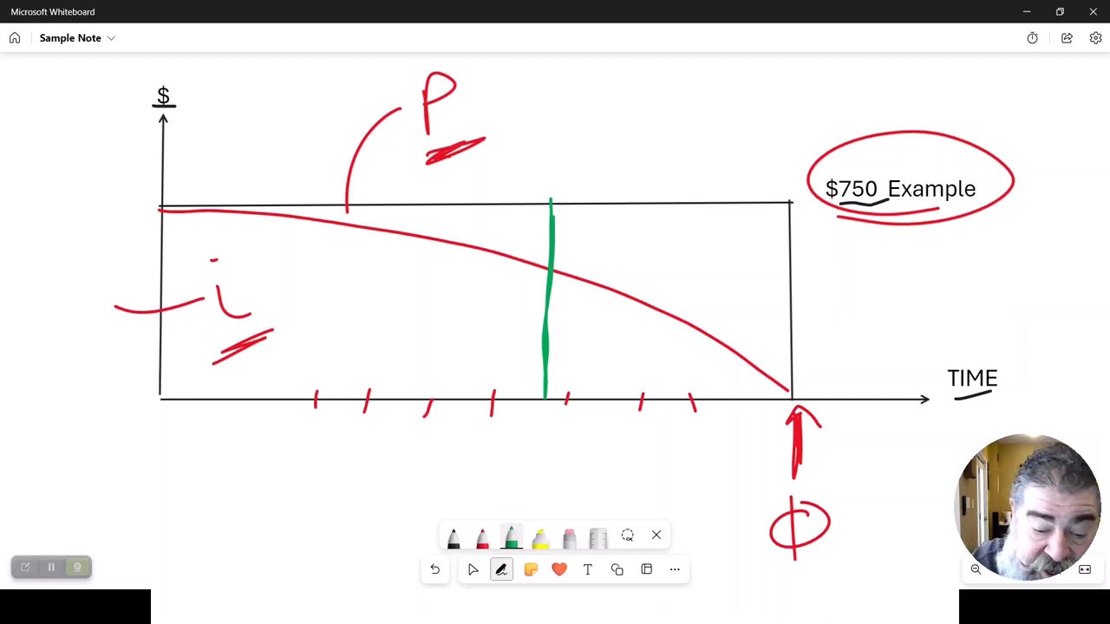
left_click_drag(562, 208, 555, 395)
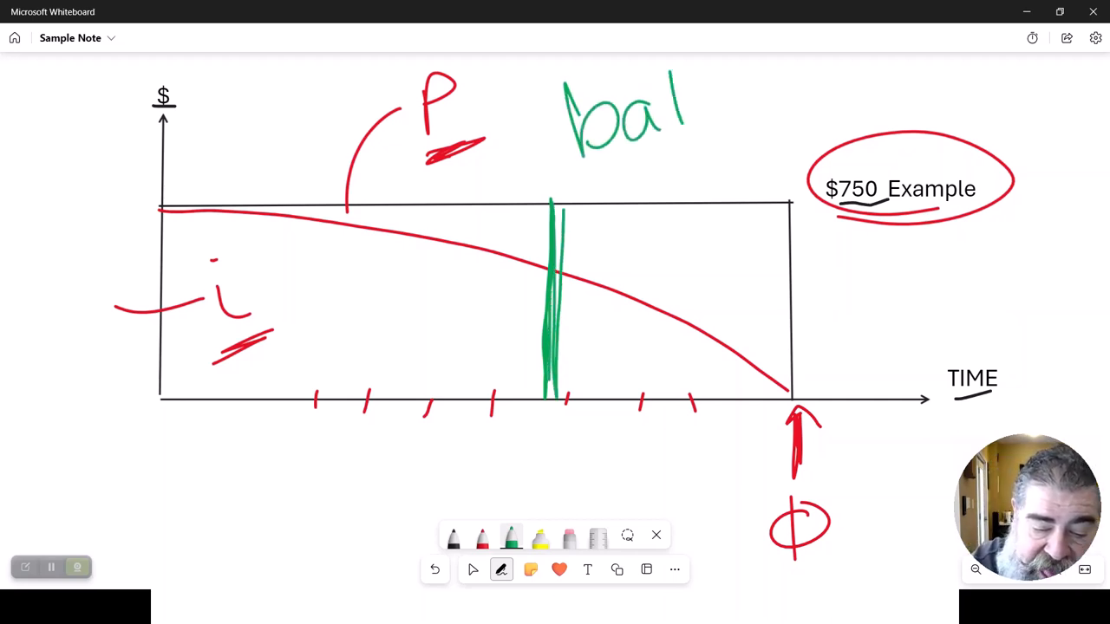
left_click_drag(685, 96, 833, 86)
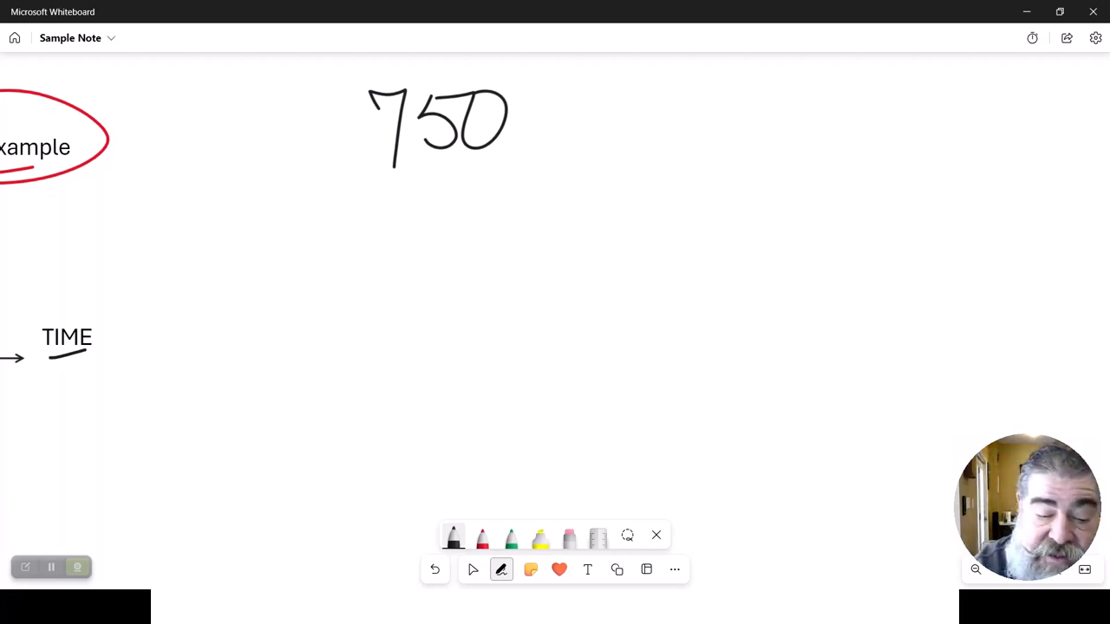
- Write '750.00', '100,000 @ 6% fix' and '1. after 1st (P i)'
left_click_drag(527, 95, 560, 95)
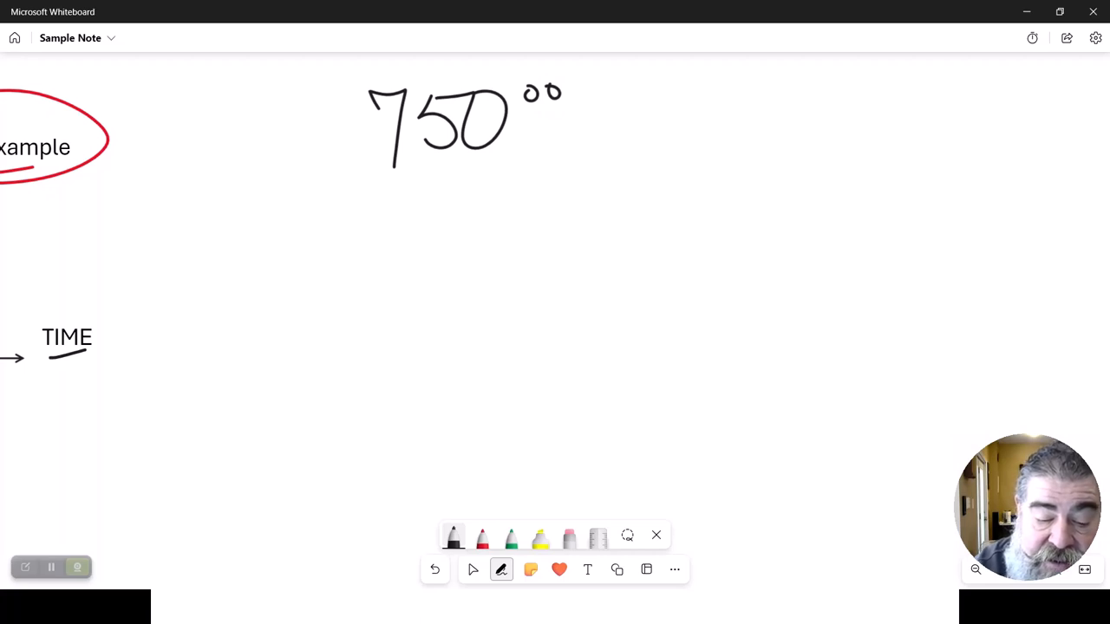
left_click_drag(374, 208, 370, 273)
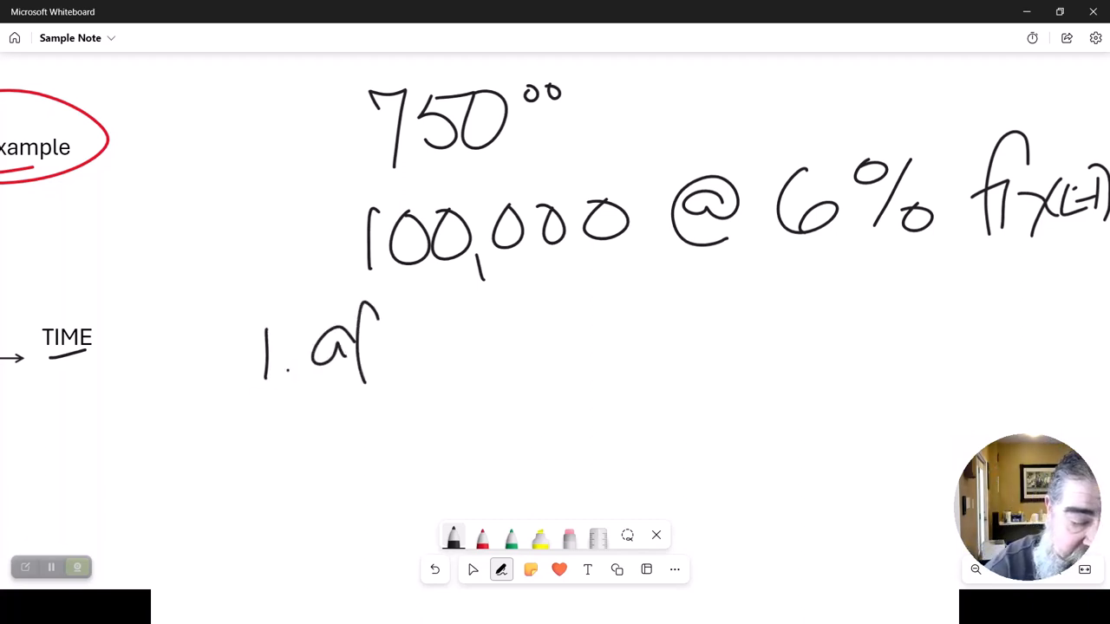
left_click_drag(373, 347, 446, 346)
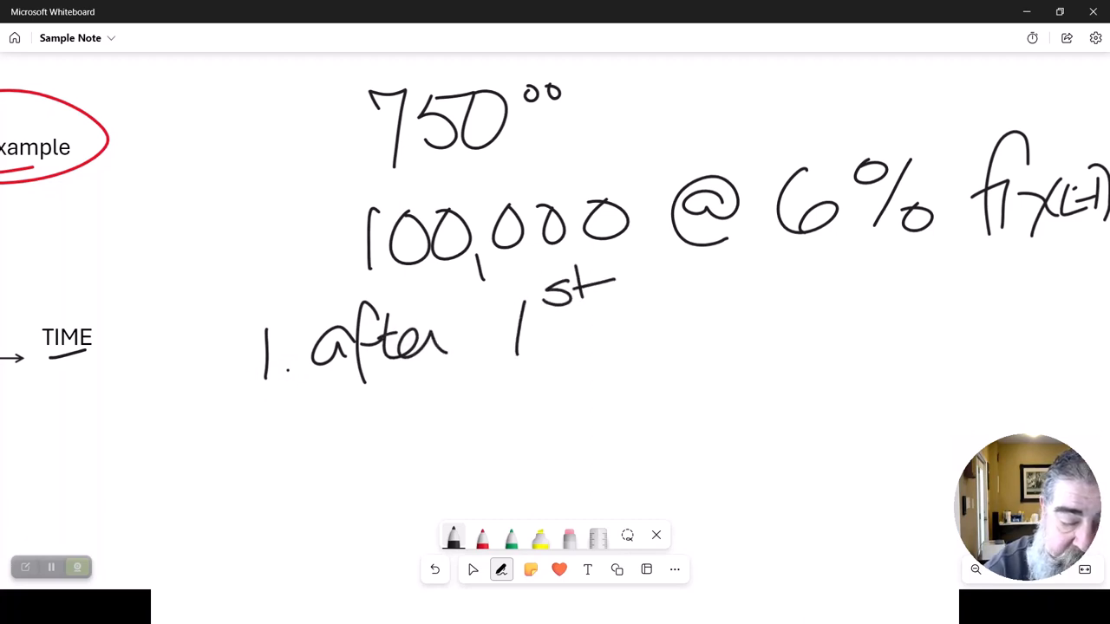
left_click_drag(550, 327, 603, 319)
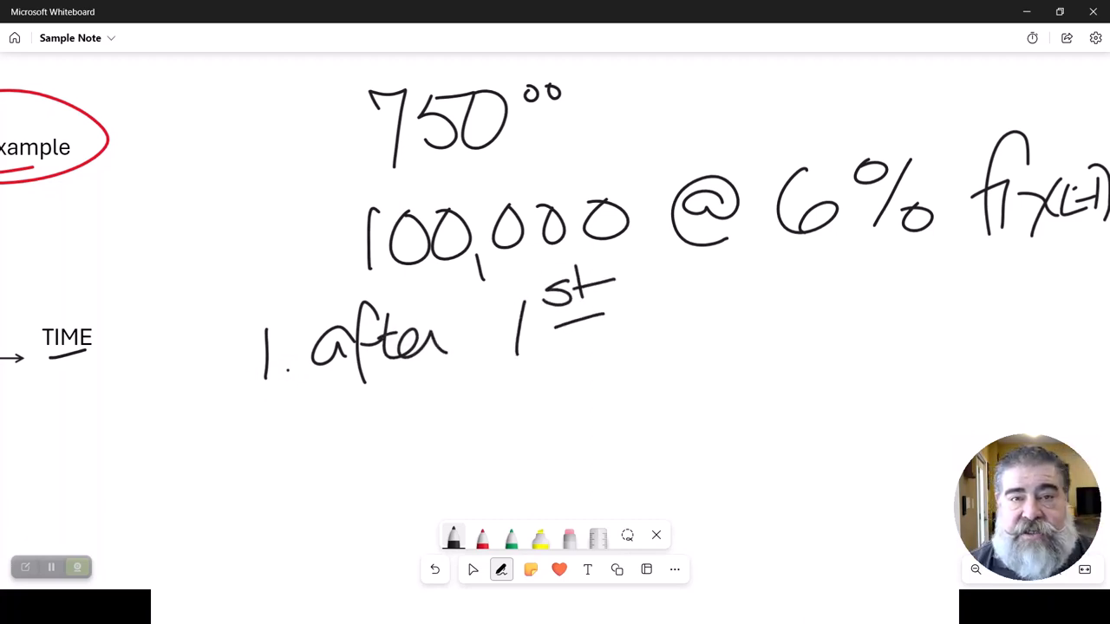
left_click_drag(646, 303, 685, 364)
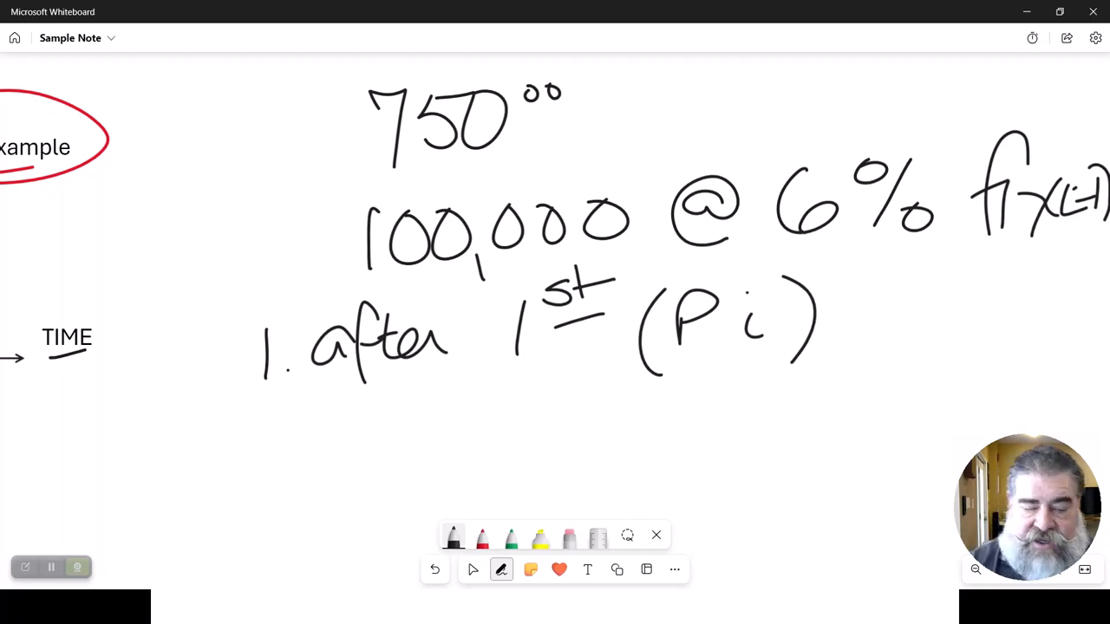
- Write the question 'How much outstand bal'
left_click_drag(277, 424, 321, 498)
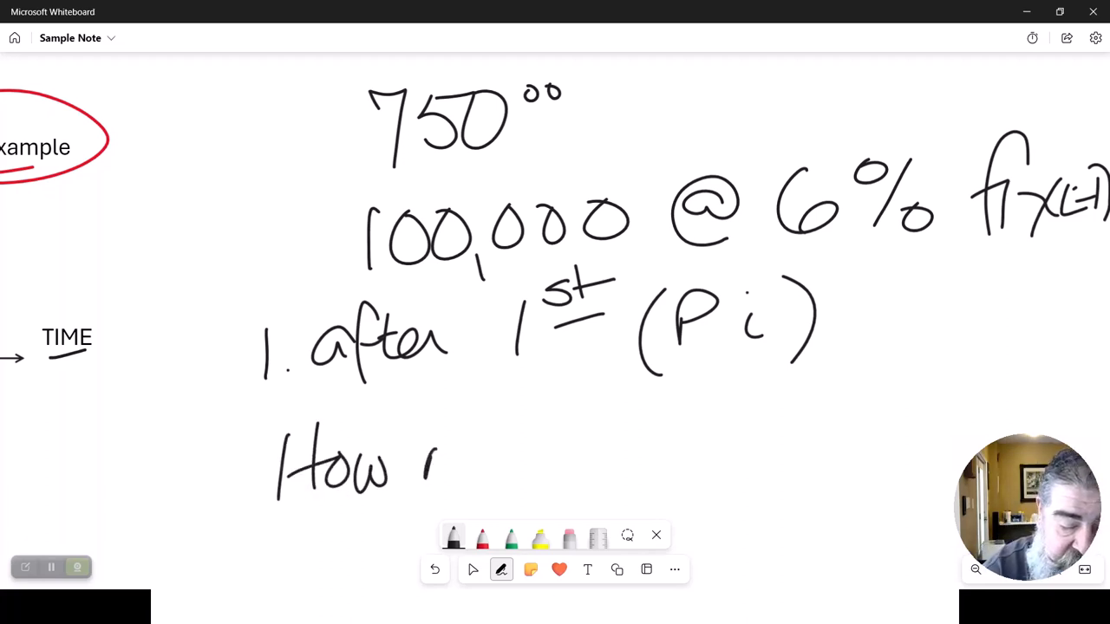
left_click_drag(442, 468, 572, 469)
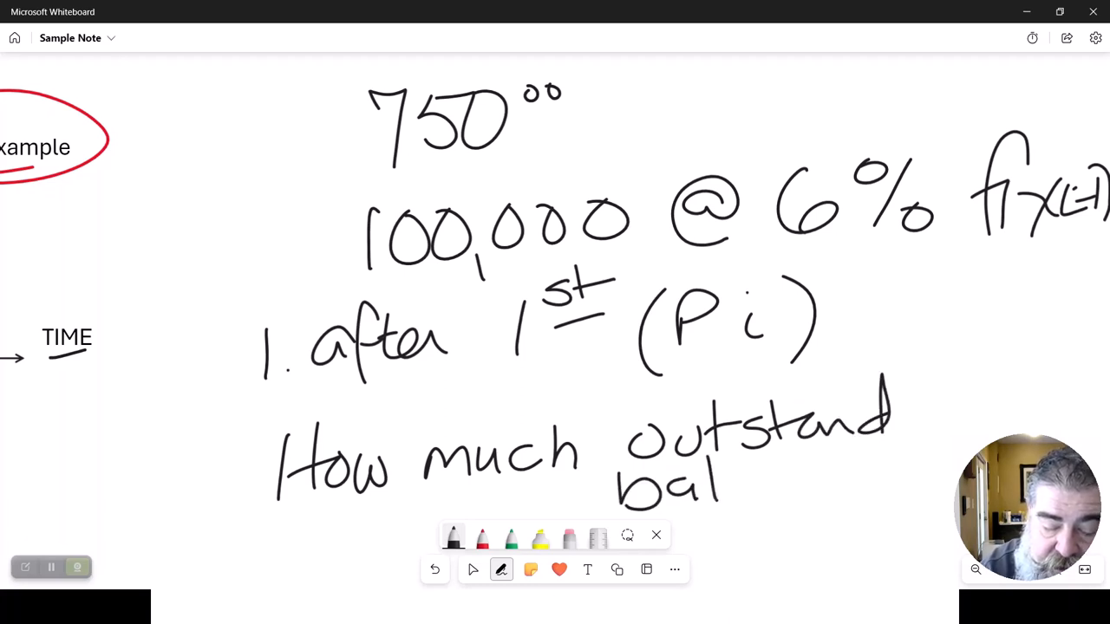
left_click_drag(720, 485, 876, 486)
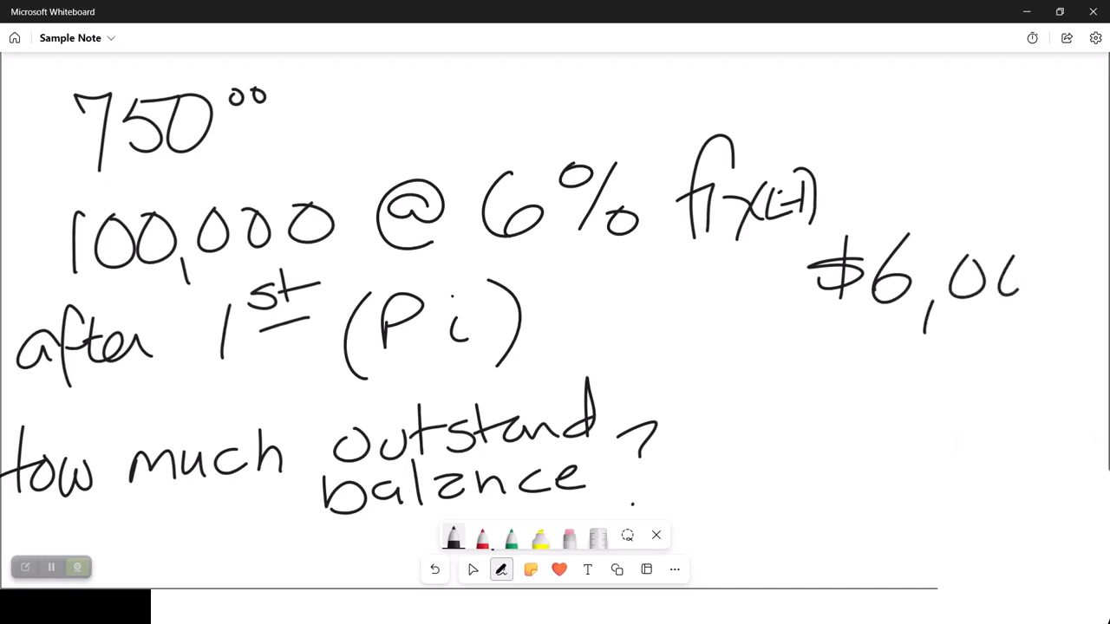
- Write '$6,000/12 =' beside the problem and box the 750.00 payment
left_click_drag(1005, 268, 1075, 294)
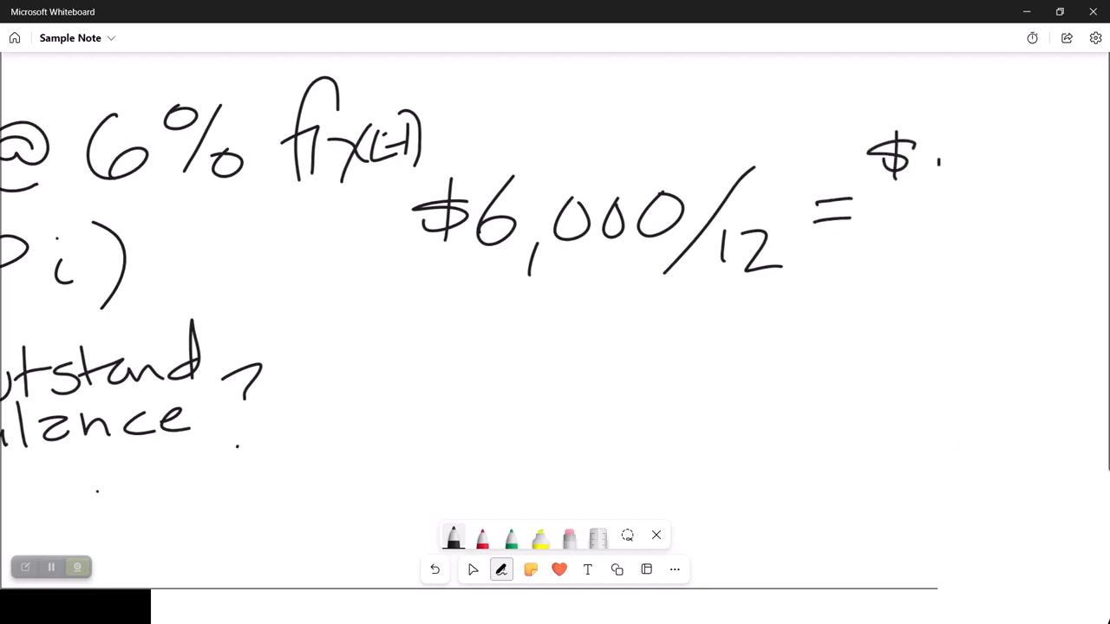
left_click_drag(928, 156, 1005, 217)
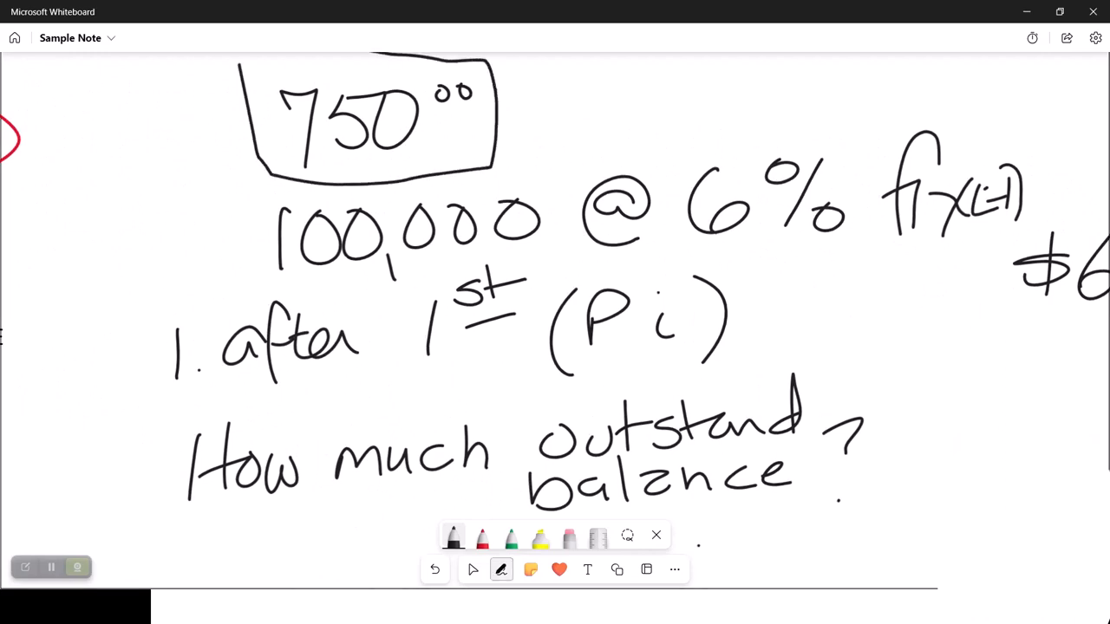
- Write '750 = 500.00 + P', then switch to red ink for P = 250.00
left_click(501, 569)
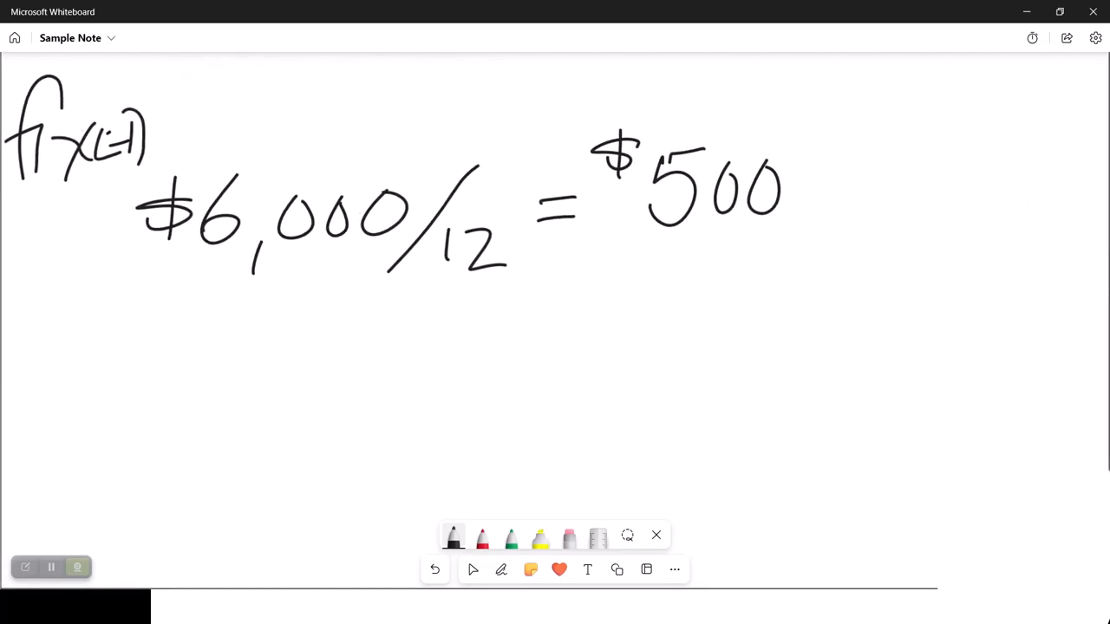
left_click(501, 569)
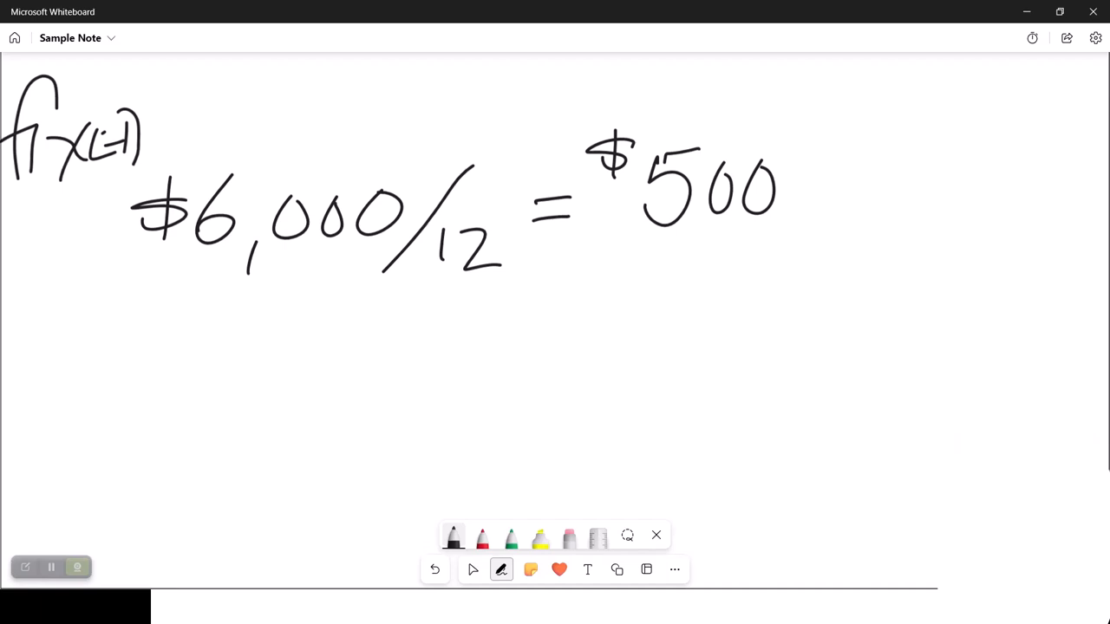
left_click_drag(238, 360, 269, 425)
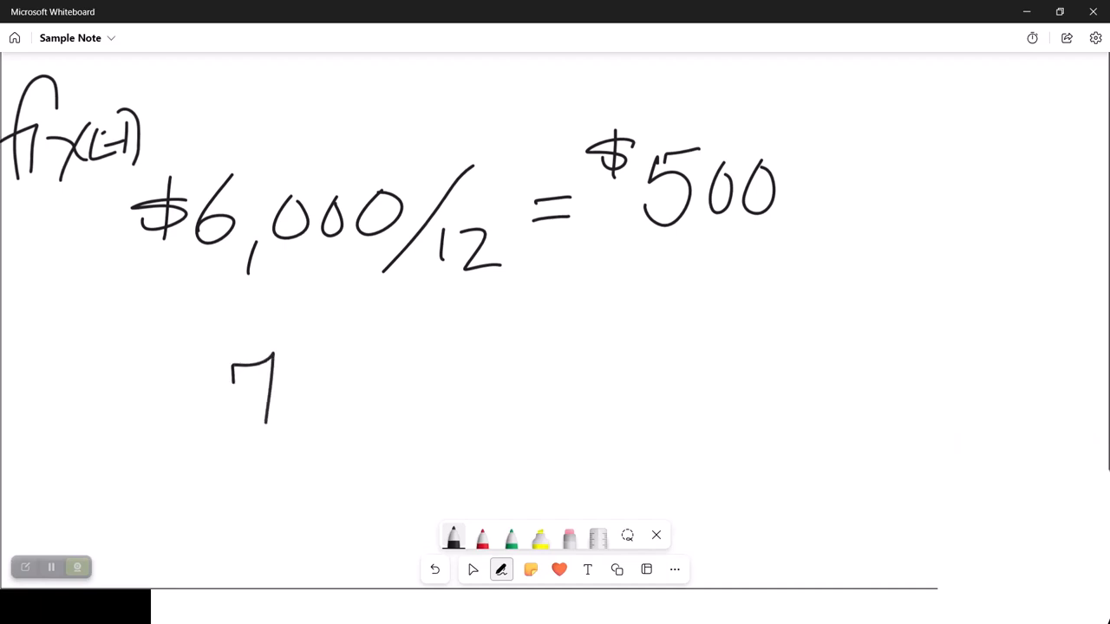
left_click_drag(286, 373, 425, 377)
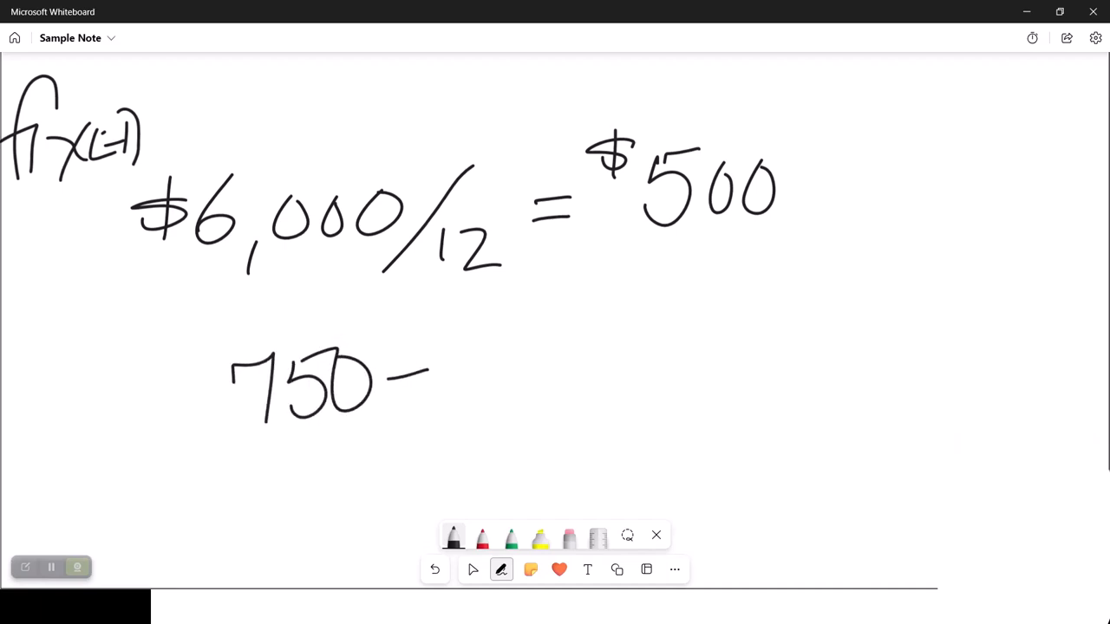
left_click_drag(403, 394, 438, 395)
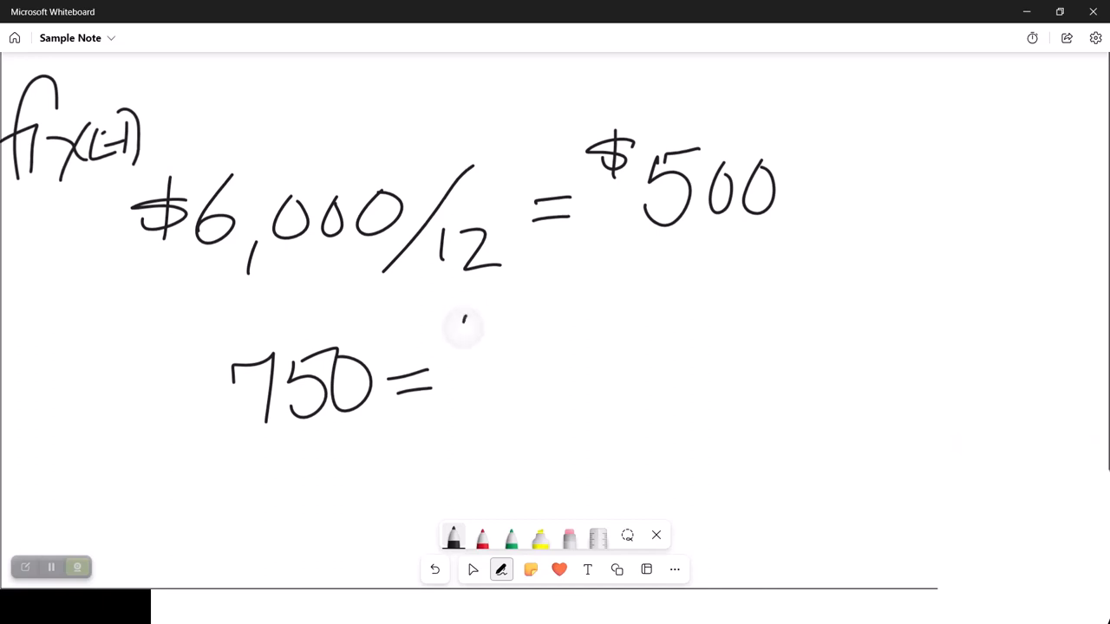
left_click_drag(464, 312, 486, 347)
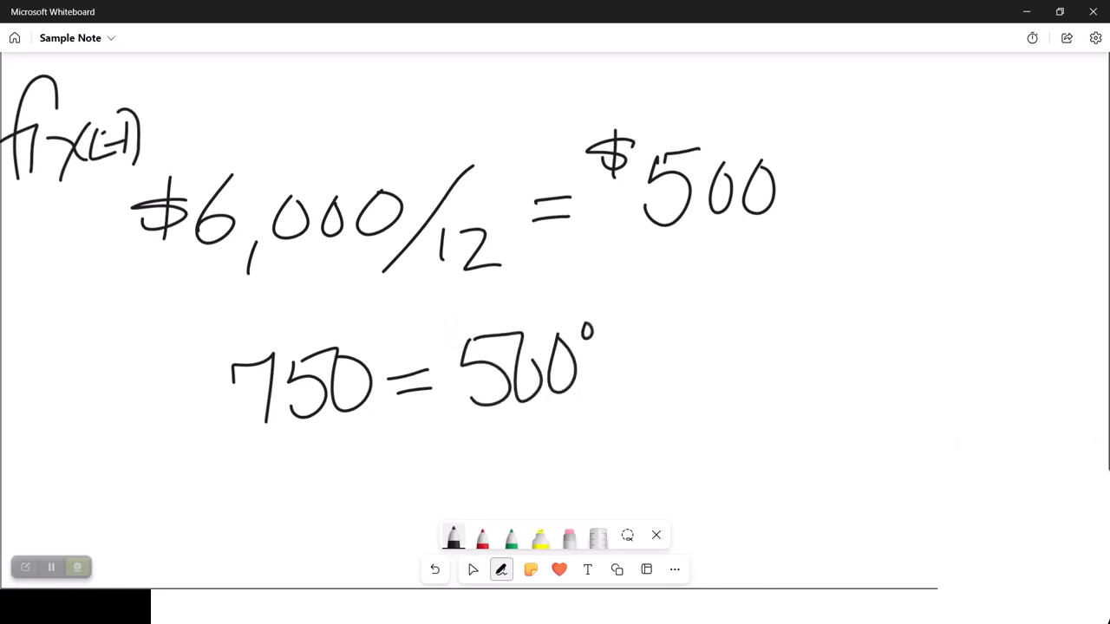
left_click_drag(607, 329, 676, 364)
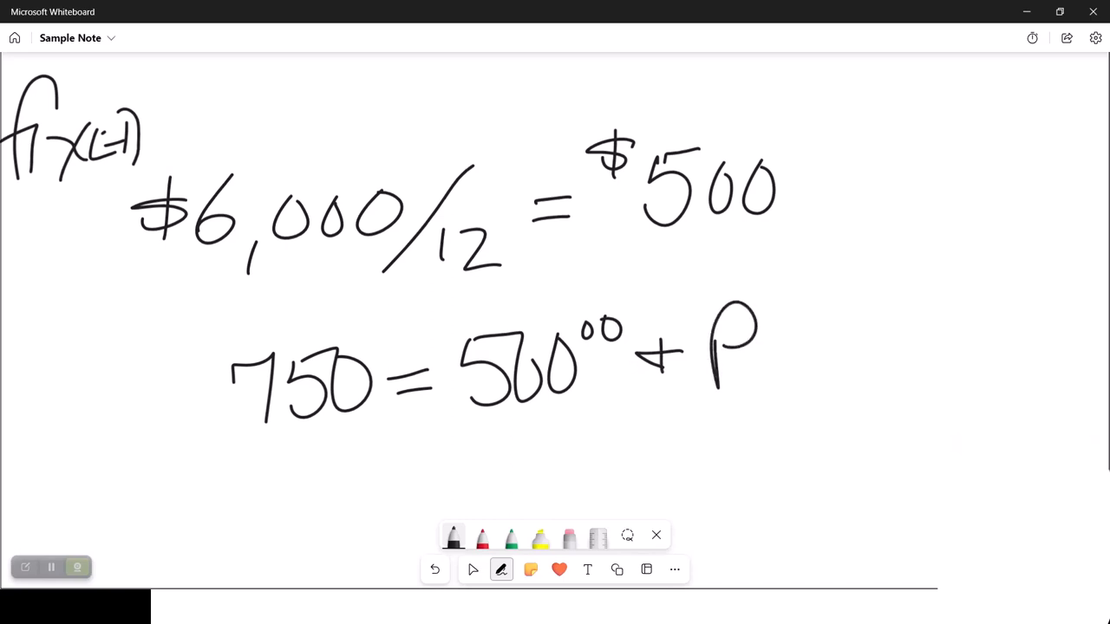
left_click(482, 537)
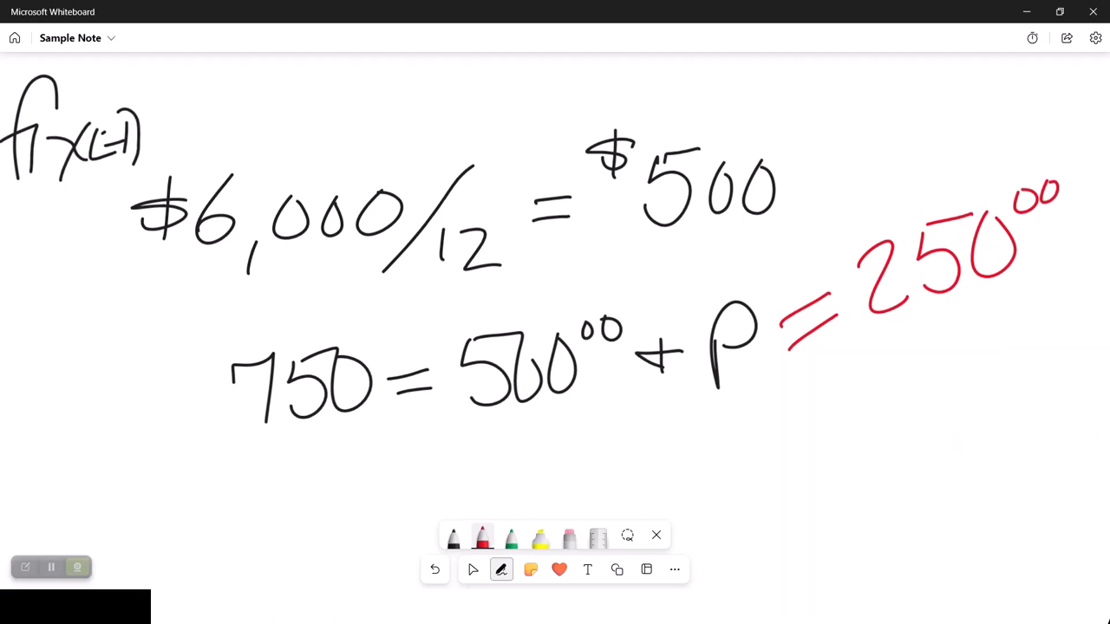
left_click(482, 536)
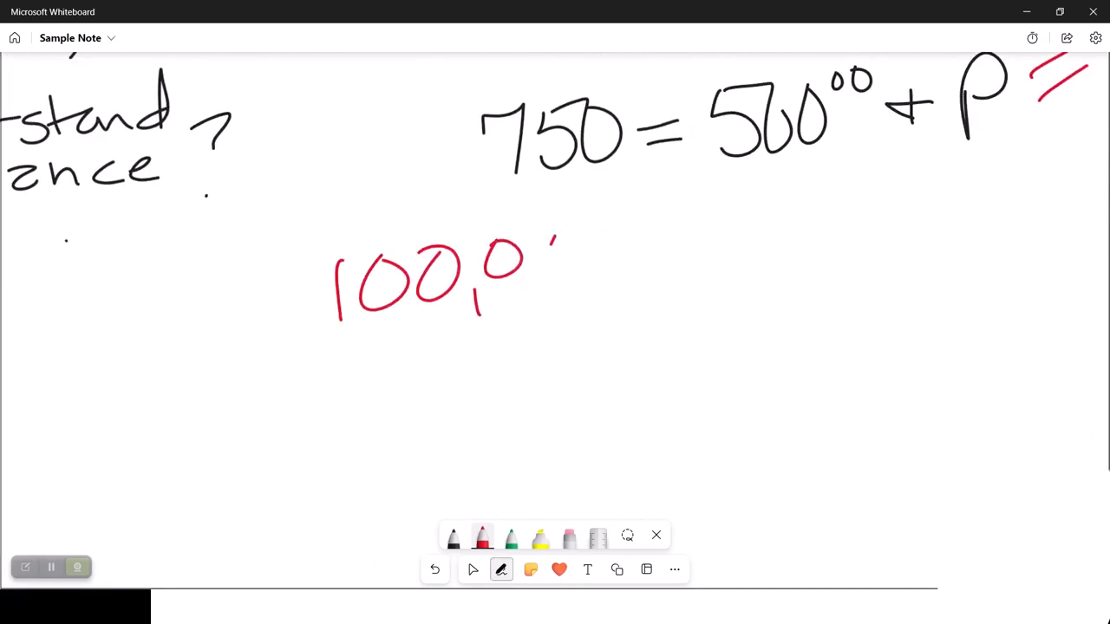
- In red, subtract 250 from 100,000 giving 99,750.00, with an arrow to the result
left_click_drag(546, 252, 624, 278)
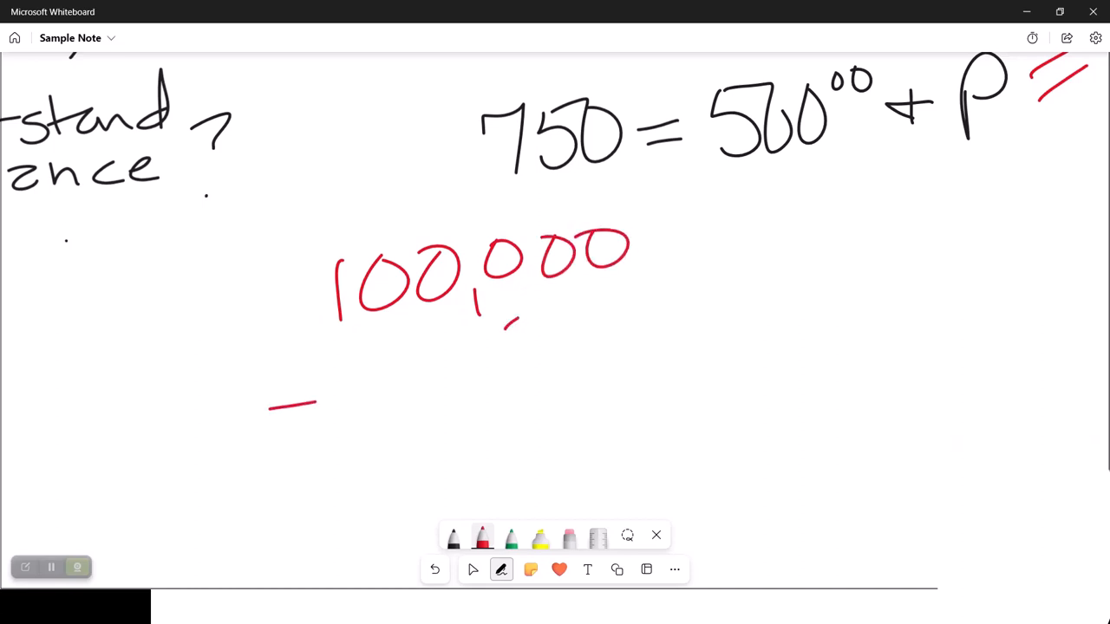
left_click_drag(511, 338, 667, 338)
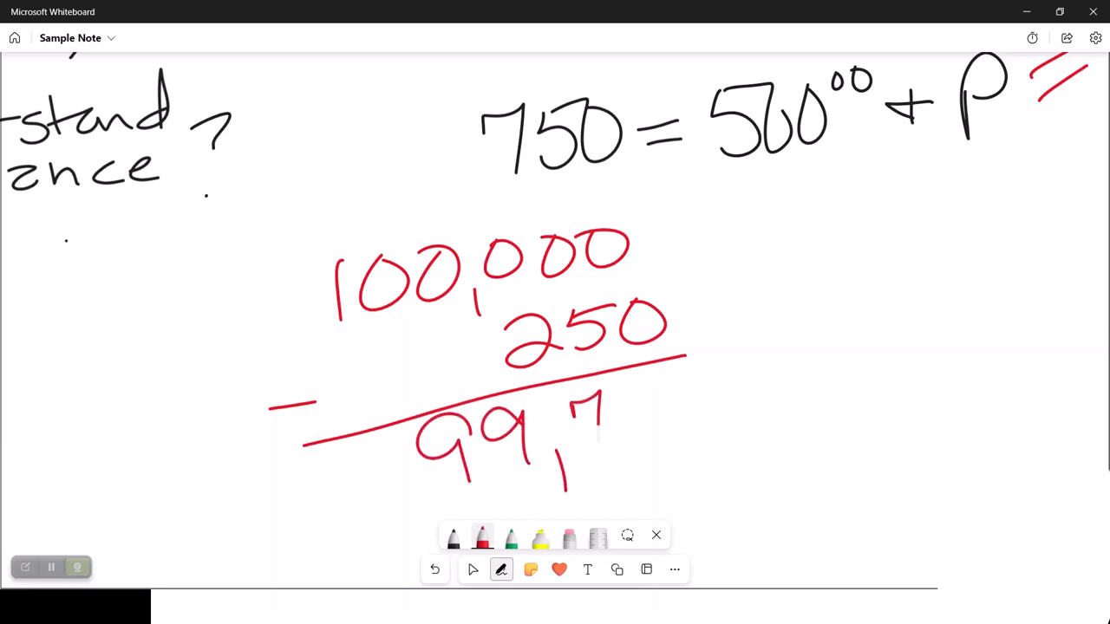
left_click_drag(590, 407, 728, 425)
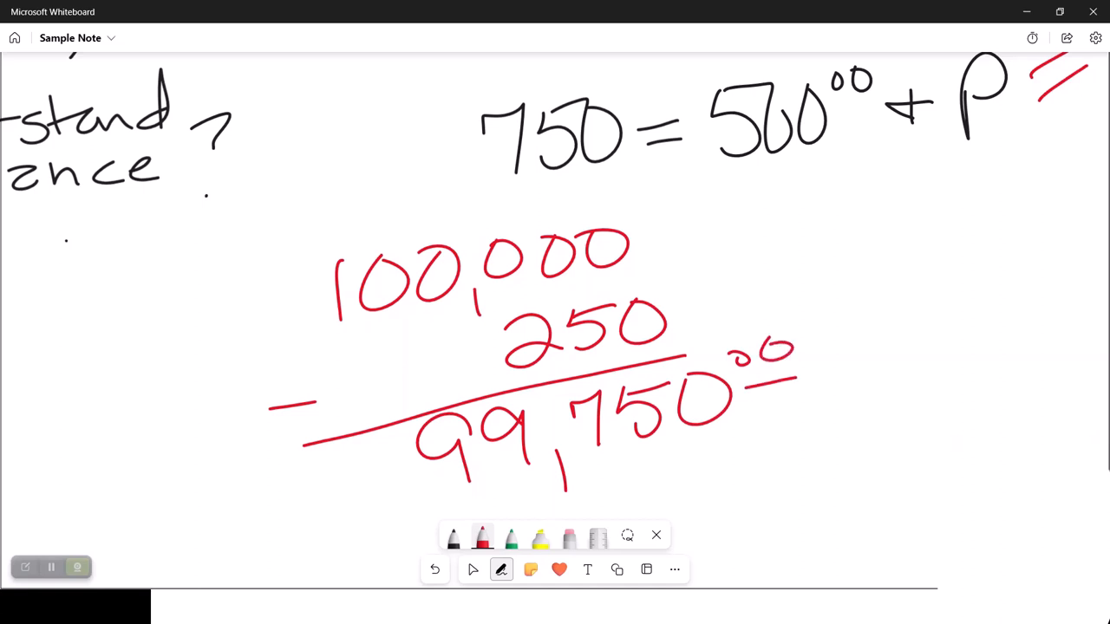
left_click_drag(320, 490, 403, 460)
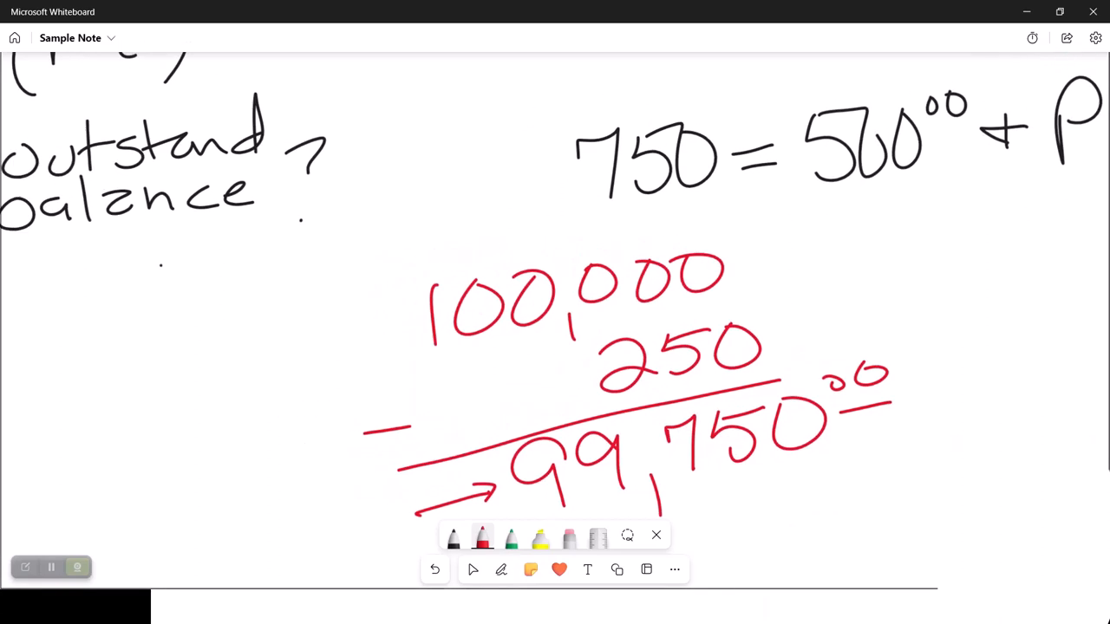
- Scroll the canvas up and back down to reach space beside the subtraction
scroll("up", 3)
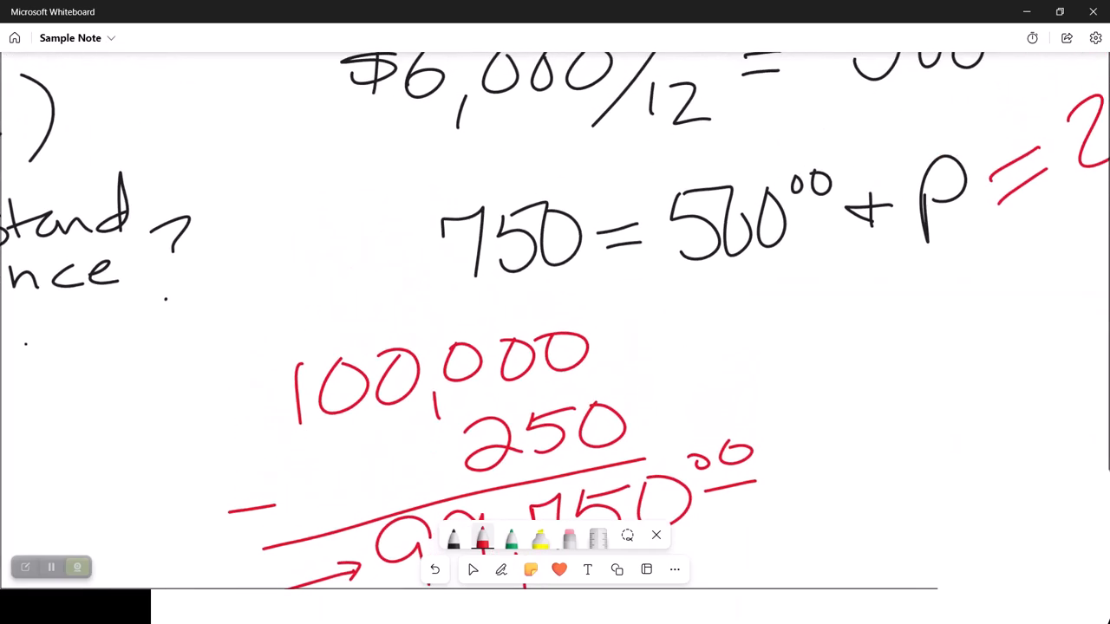
scroll("down", 3)
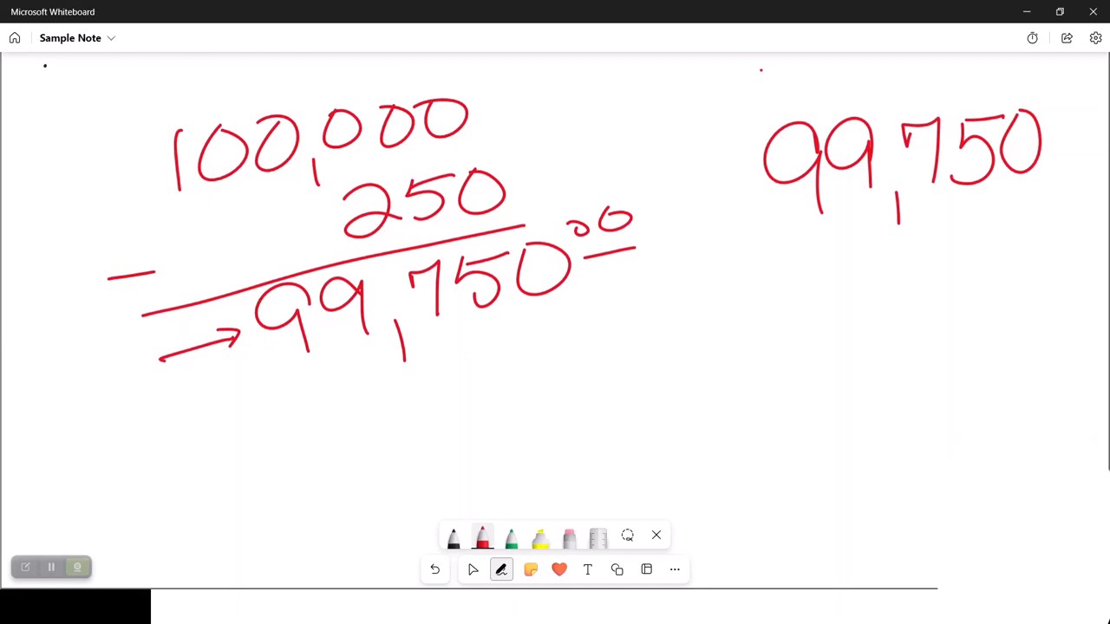
- Write × 0.06 under 99,750, the product 5,985.00, and the 498.75 monthly interest below
left_click_drag(771, 251, 789, 304)
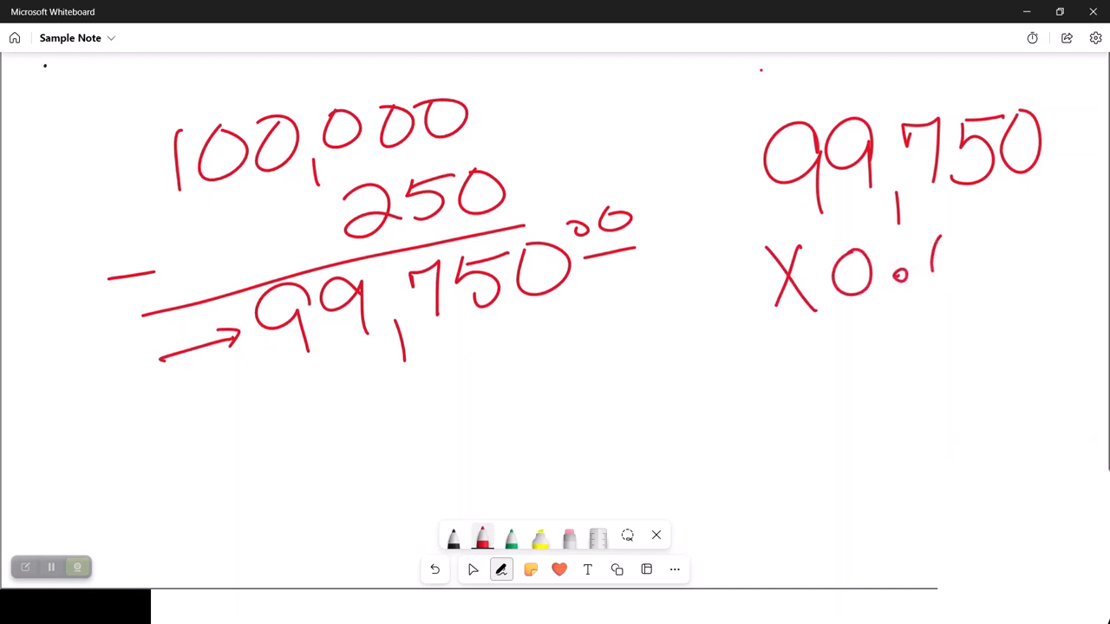
left_click_drag(936, 260, 1018, 312)
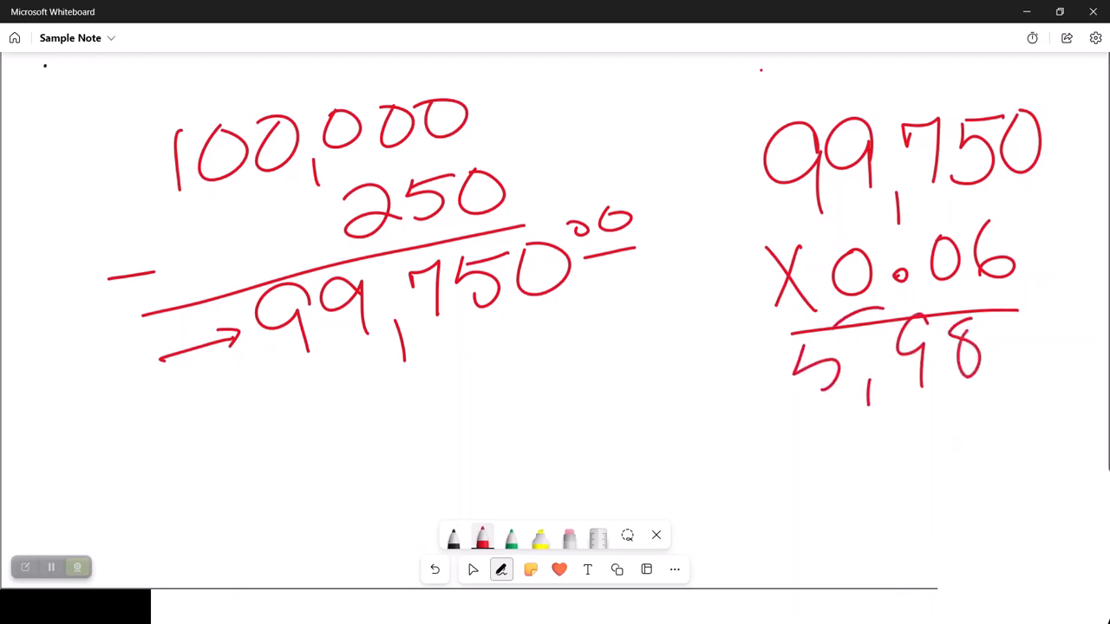
left_click_drag(980, 364, 1075, 320)
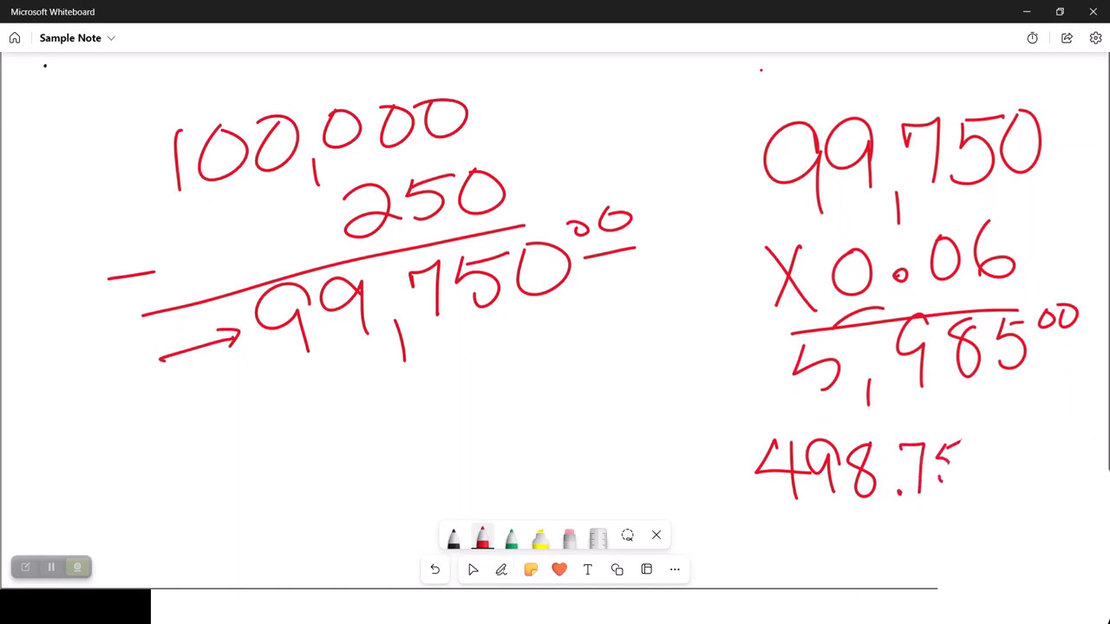
scroll("up", 3)
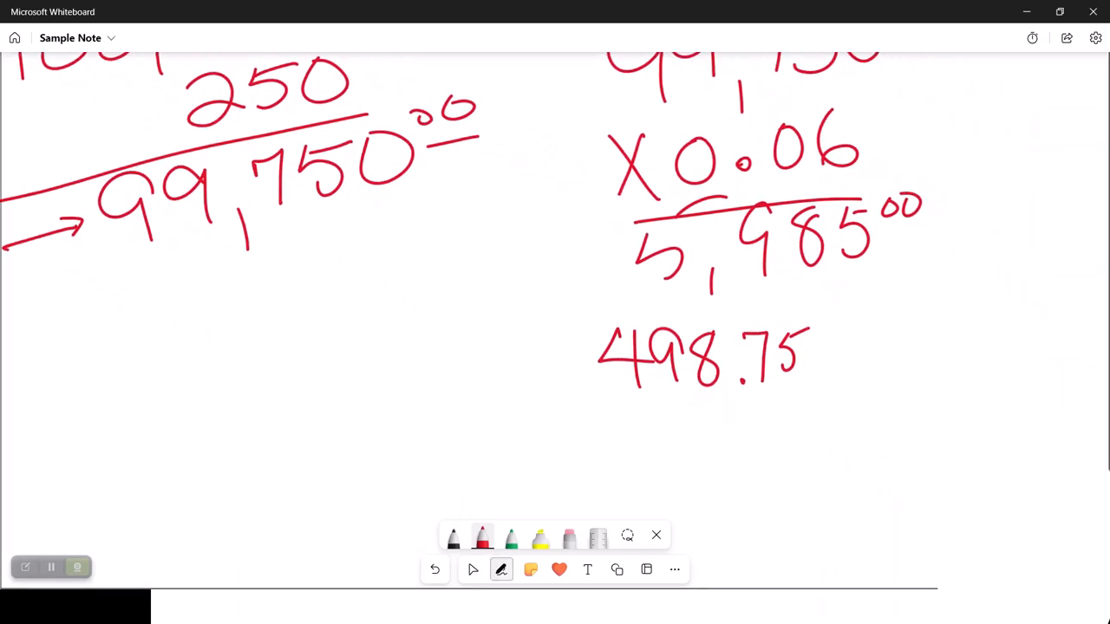
- Box the 498.75 monthly interest in red and start a green 75 beneath the subtraction
left_click(500, 570)
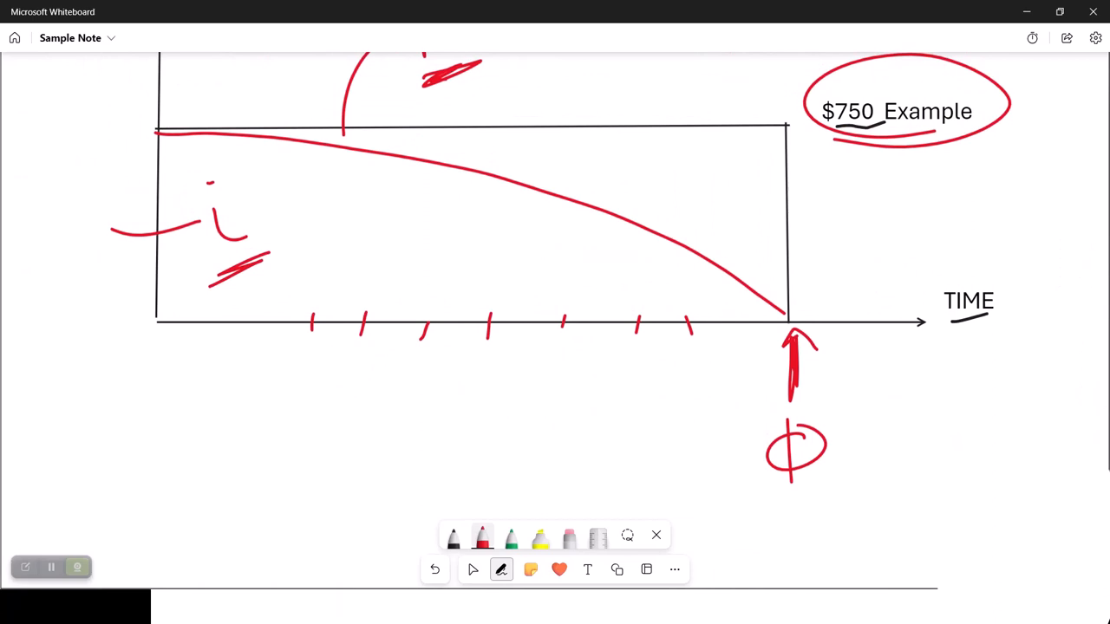
left_click_drag(450, 186, 449, 278)
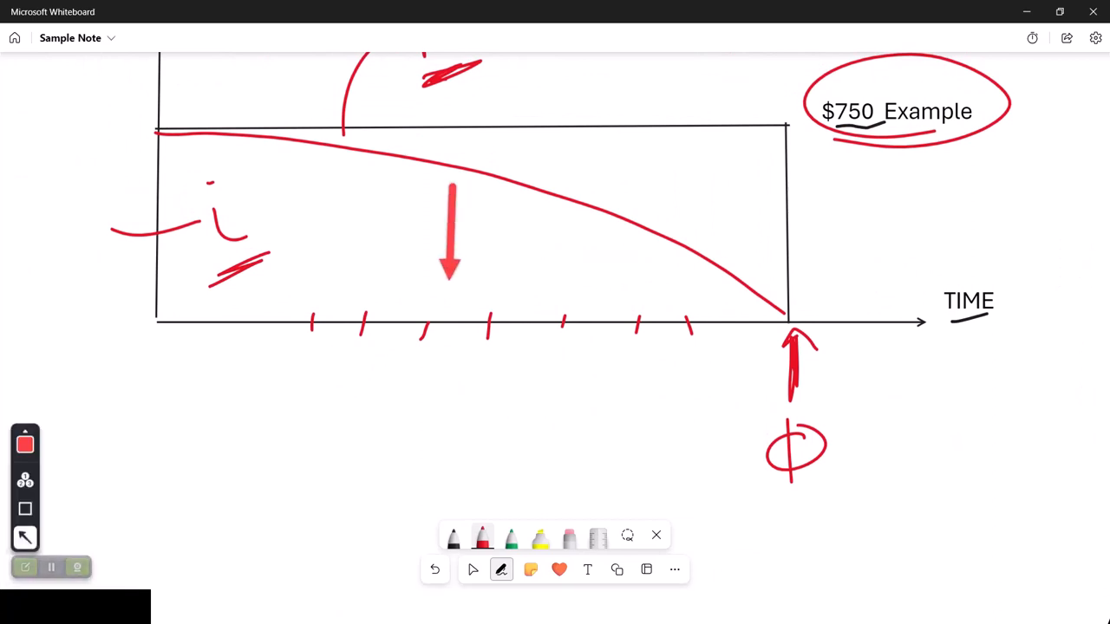
left_click_drag(221, 393, 685, 393)
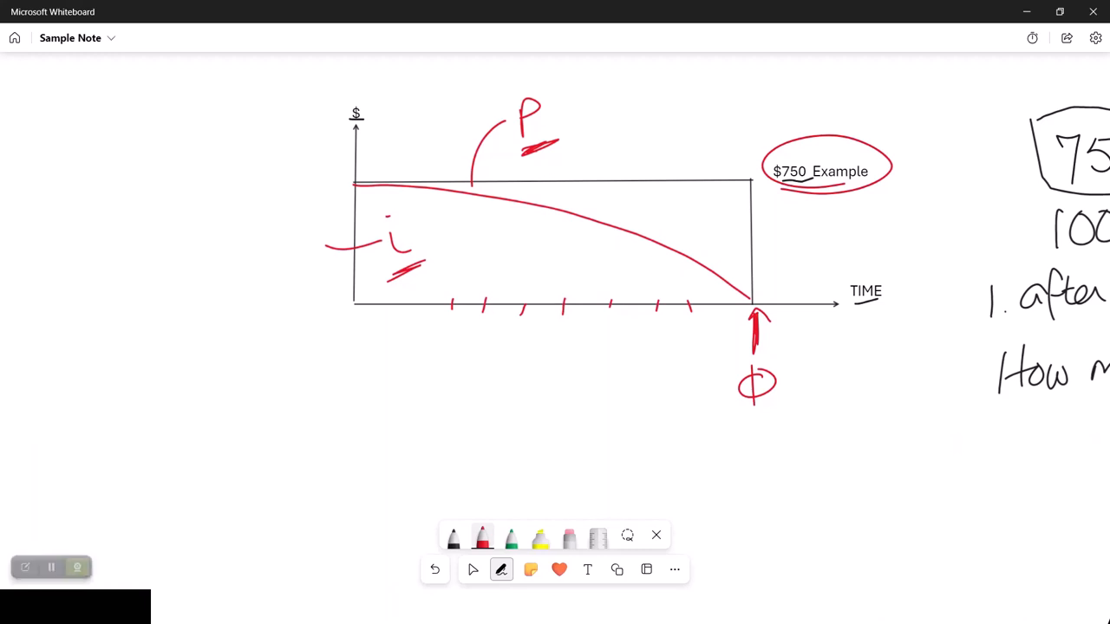
left_click(500, 569)
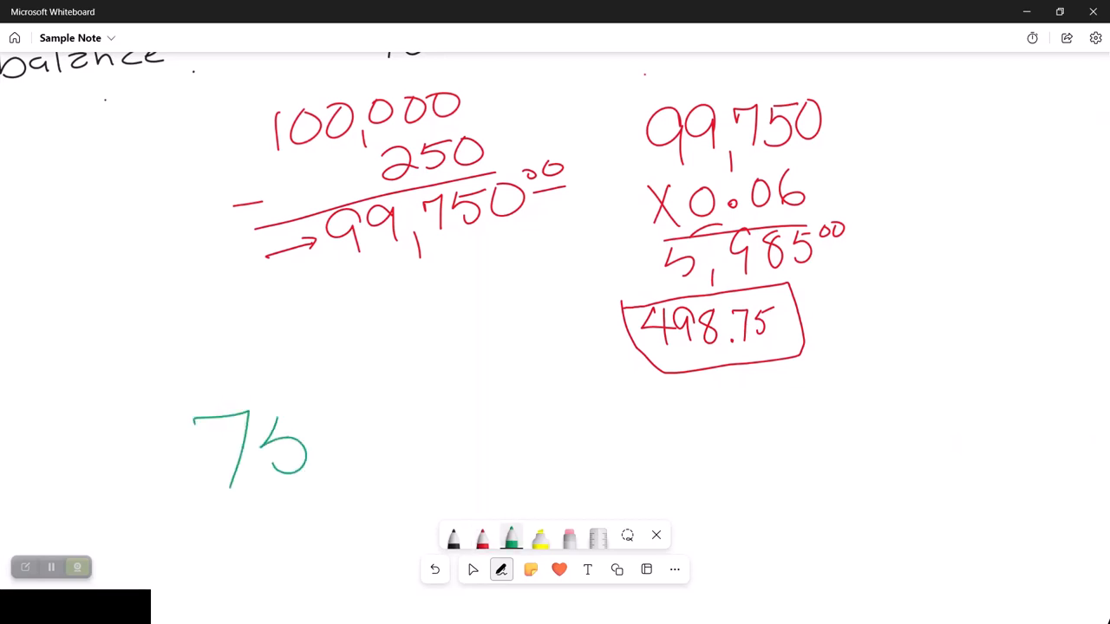
- Write 750 = 498.75 + 251.25 in green below the calculations and underline 251.25
left_click_drag(294, 424, 408, 451)
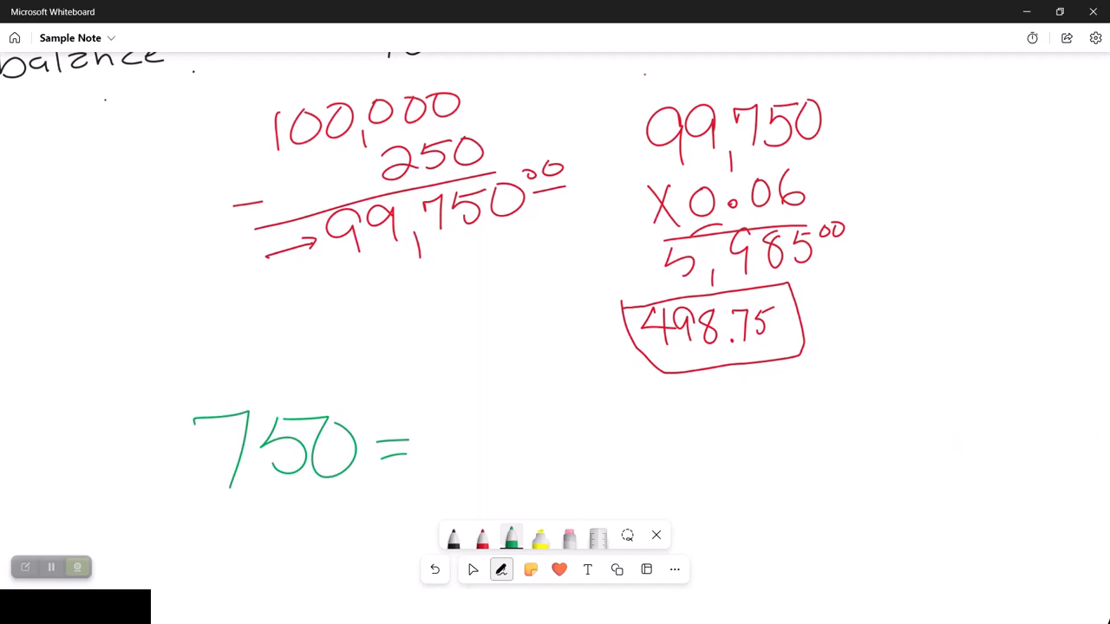
left_click_drag(455, 407, 464, 438)
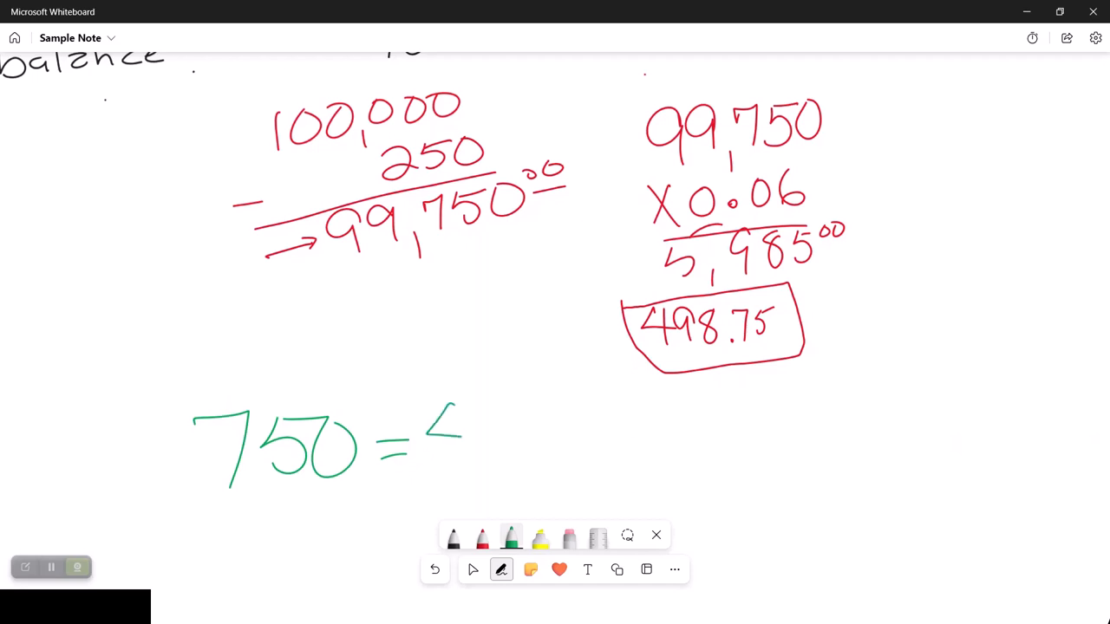
left_click_drag(442, 407, 551, 433)
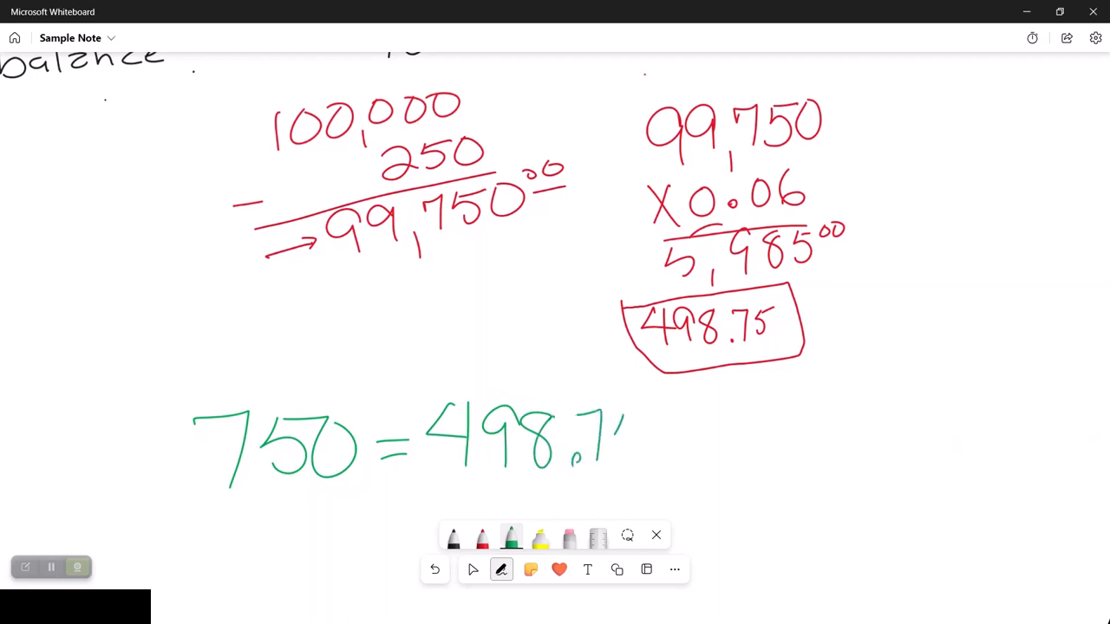
left_click_drag(624, 425, 711, 442)
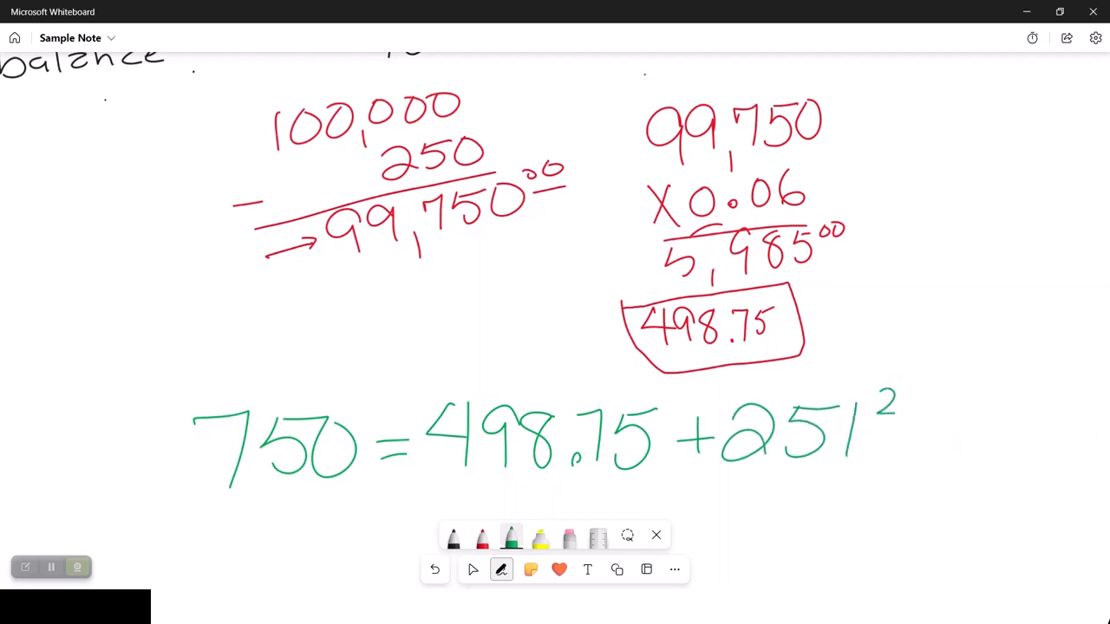
left_click_drag(893, 408, 945, 404)
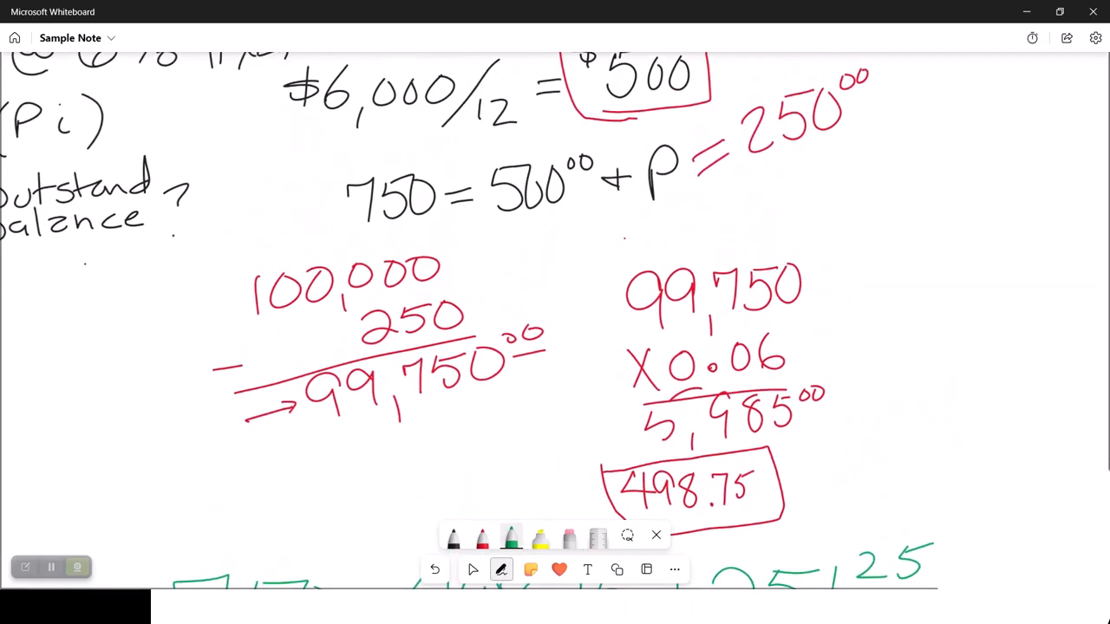
left_click_drag(754, 169, 837, 152)
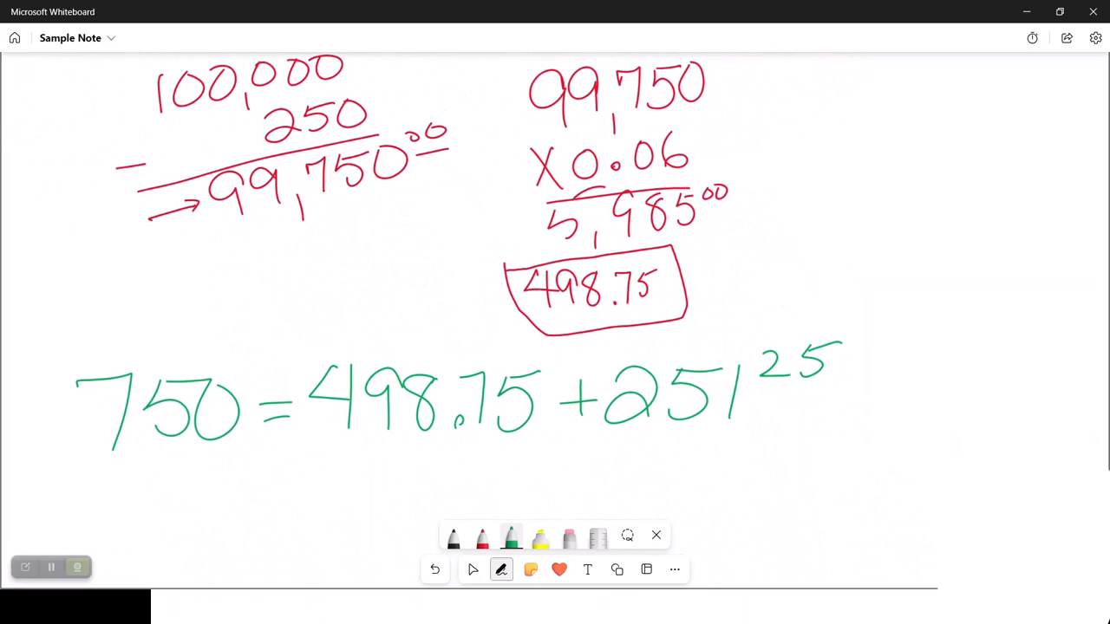
left_click_drag(602, 436, 827, 425)
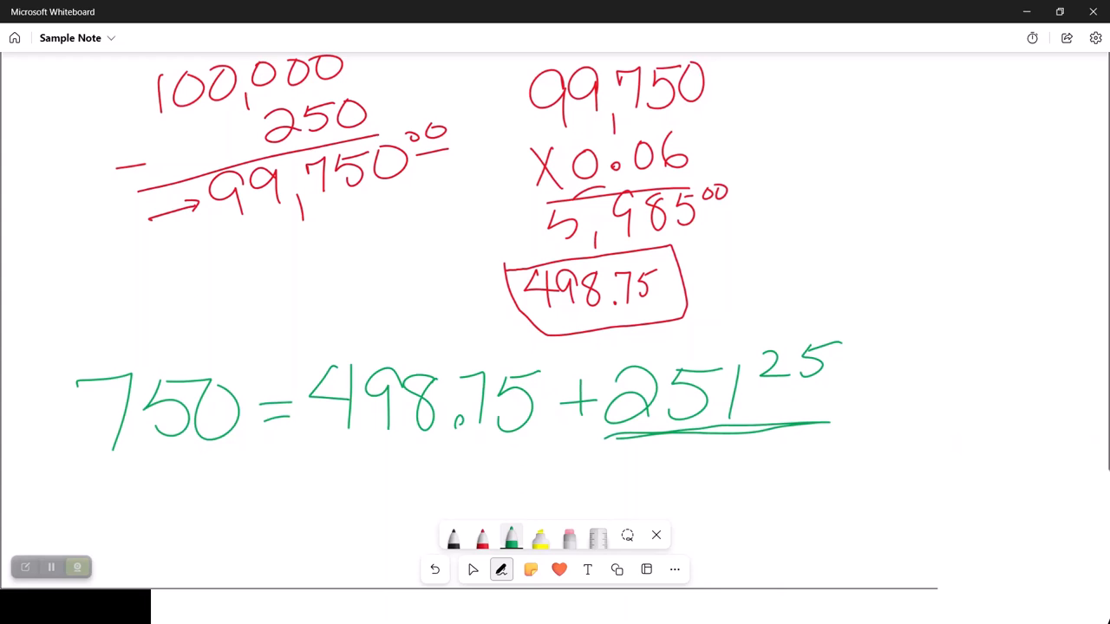
- Draw a green arrow at 99,750 and write 99750 − 251.25 to the right
left_click_drag(719, 79, 742, 77)
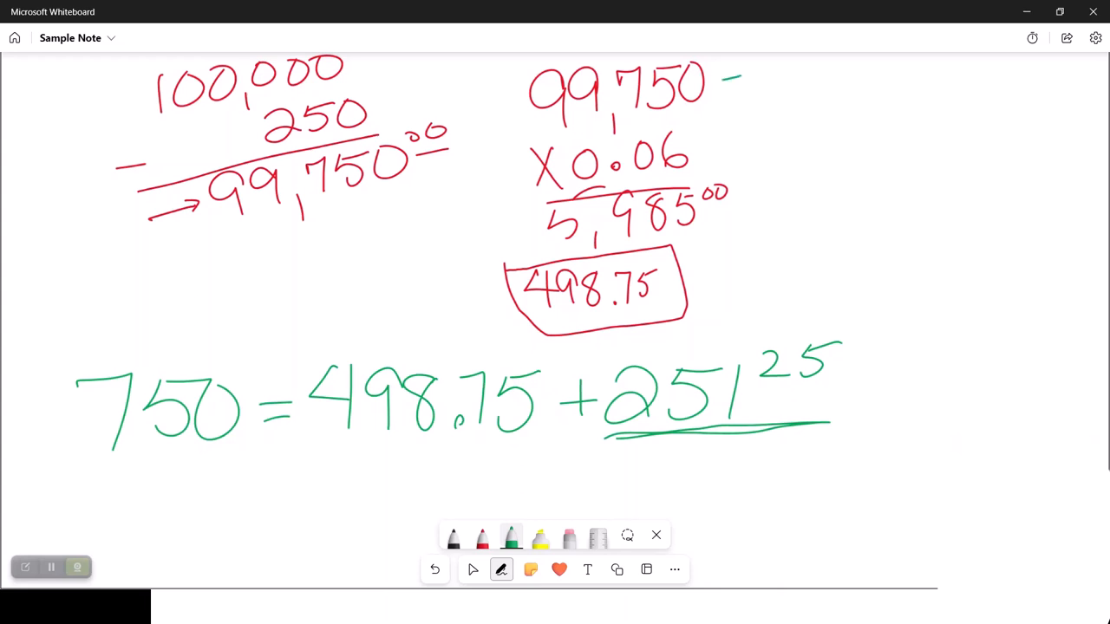
left_click_drag(741, 78, 711, 79)
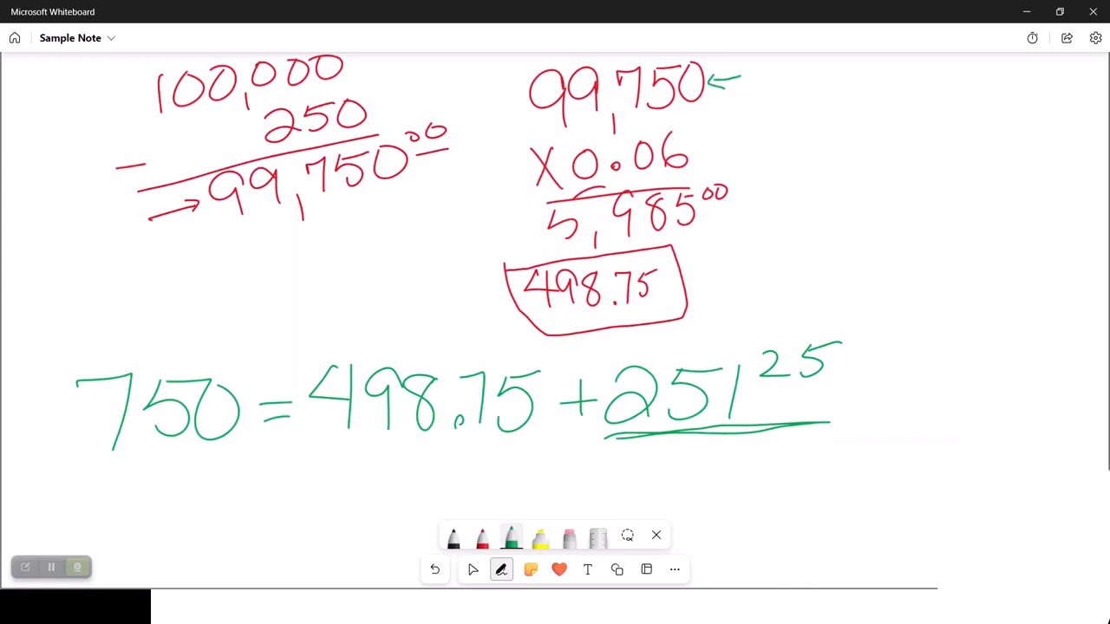
left_click_drag(941, 95, 937, 160)
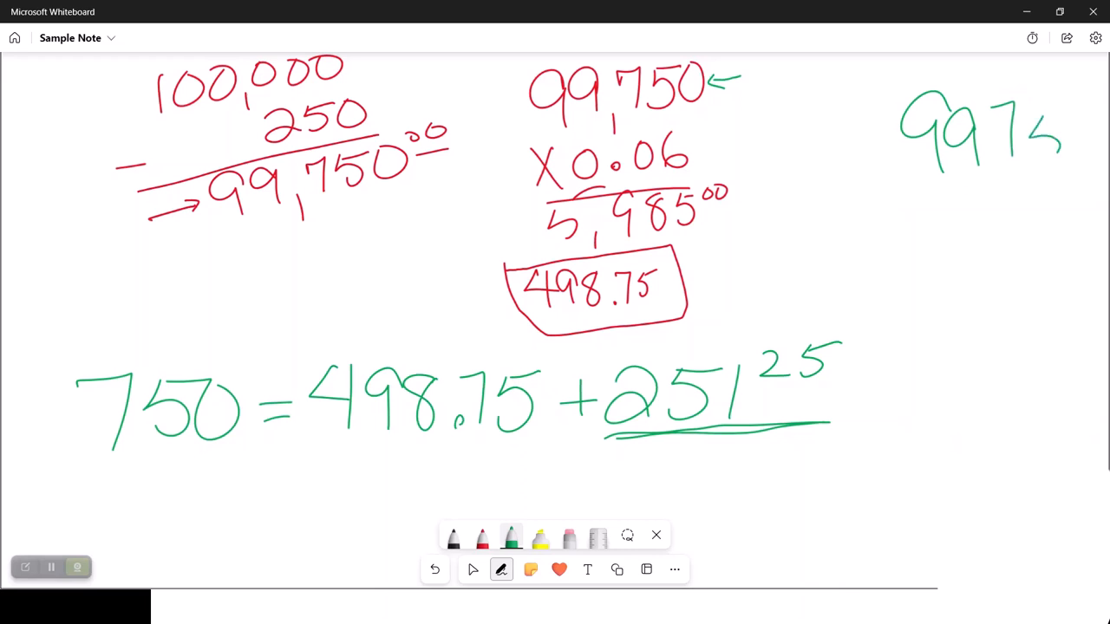
left_click_drag(1040, 130, 1083, 156)
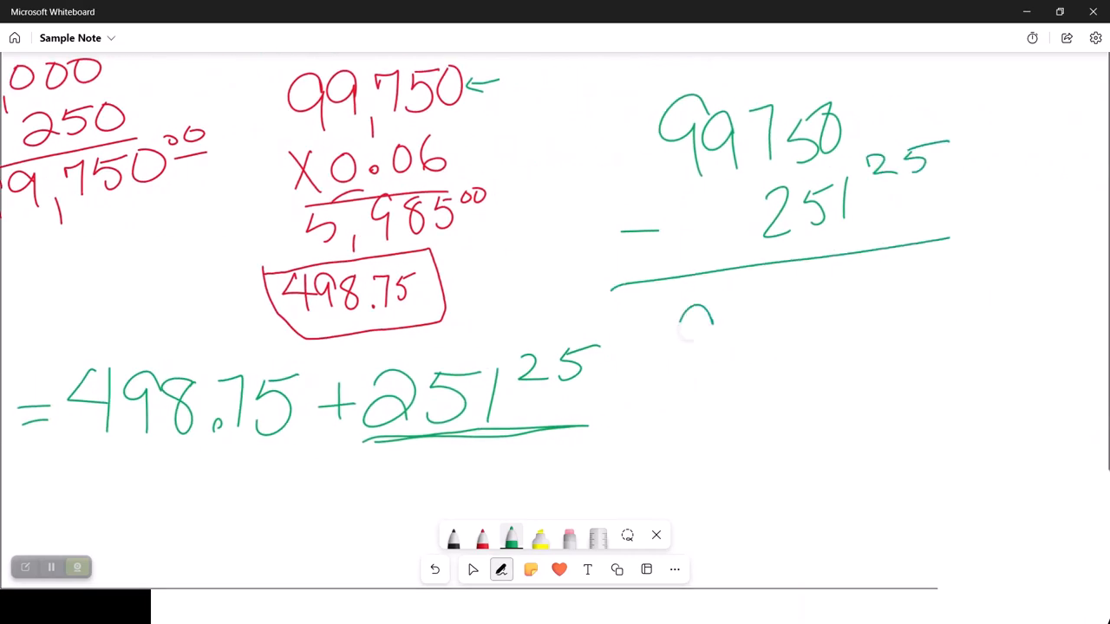
- Write the result 99,498.75 and add arrows to 99750 and the new balance
left_click_drag(672, 303, 815, 373)
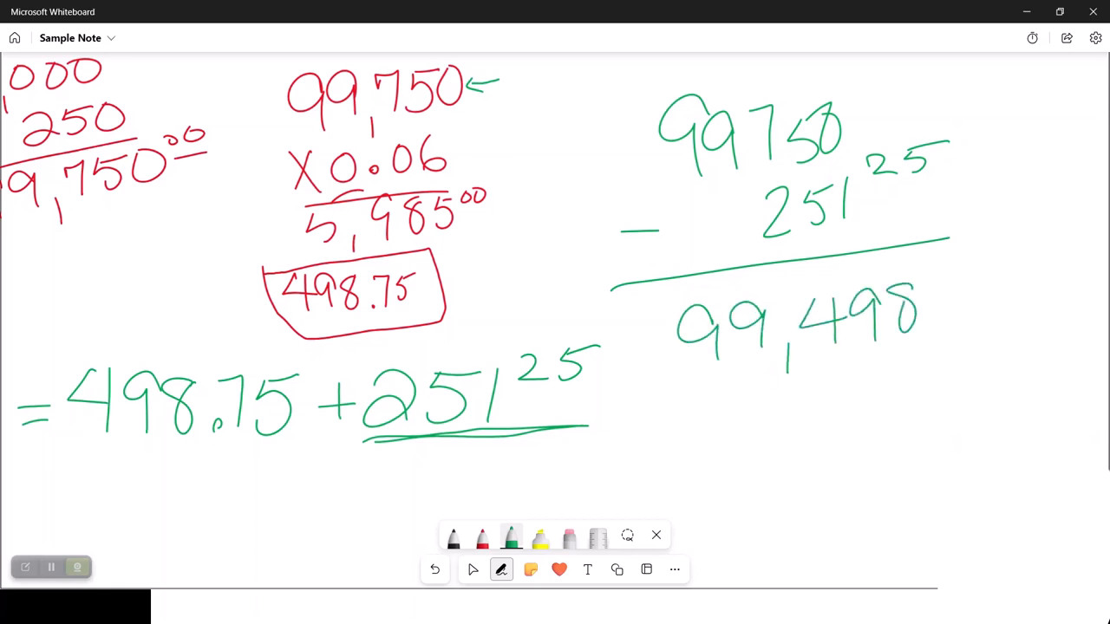
left_click_drag(949, 269, 992, 277)
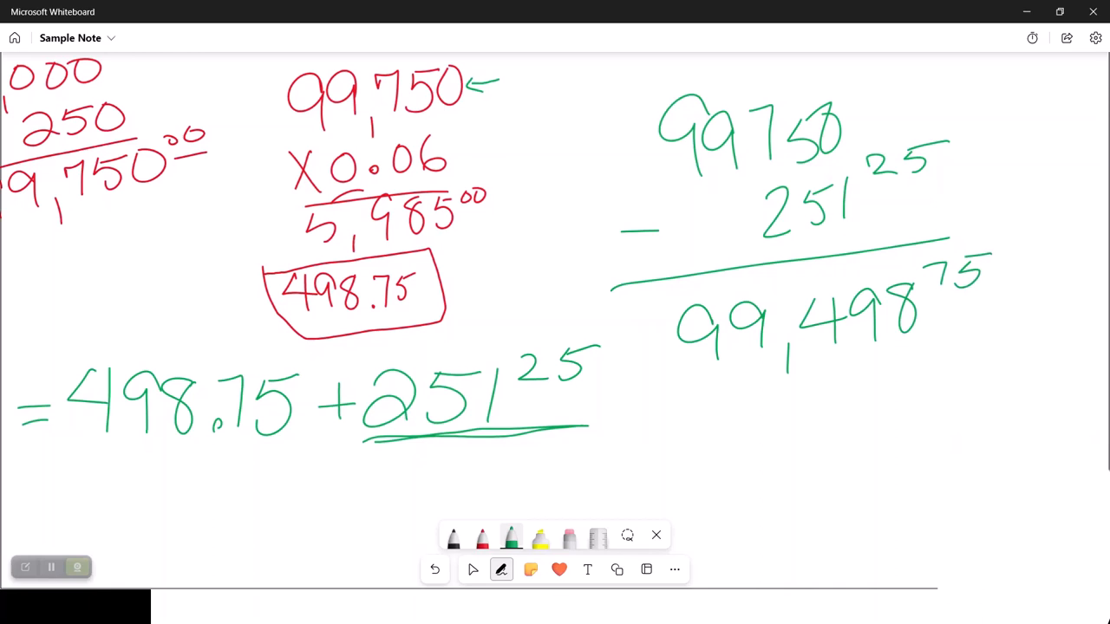
left_click_drag(576, 151, 654, 138)
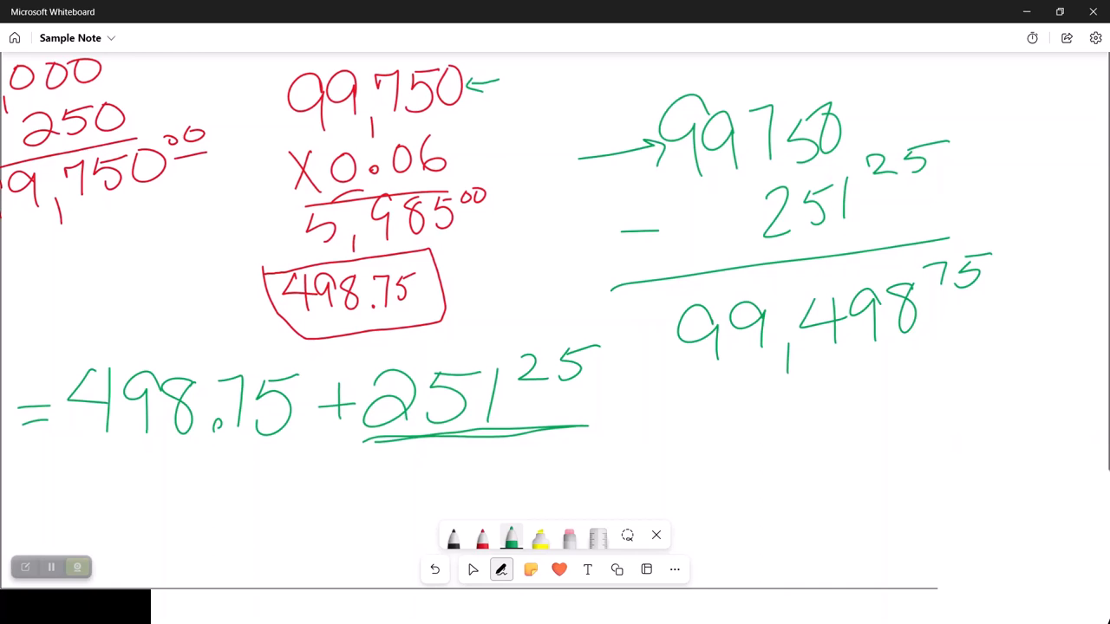
left_click_drag(628, 368, 694, 364)
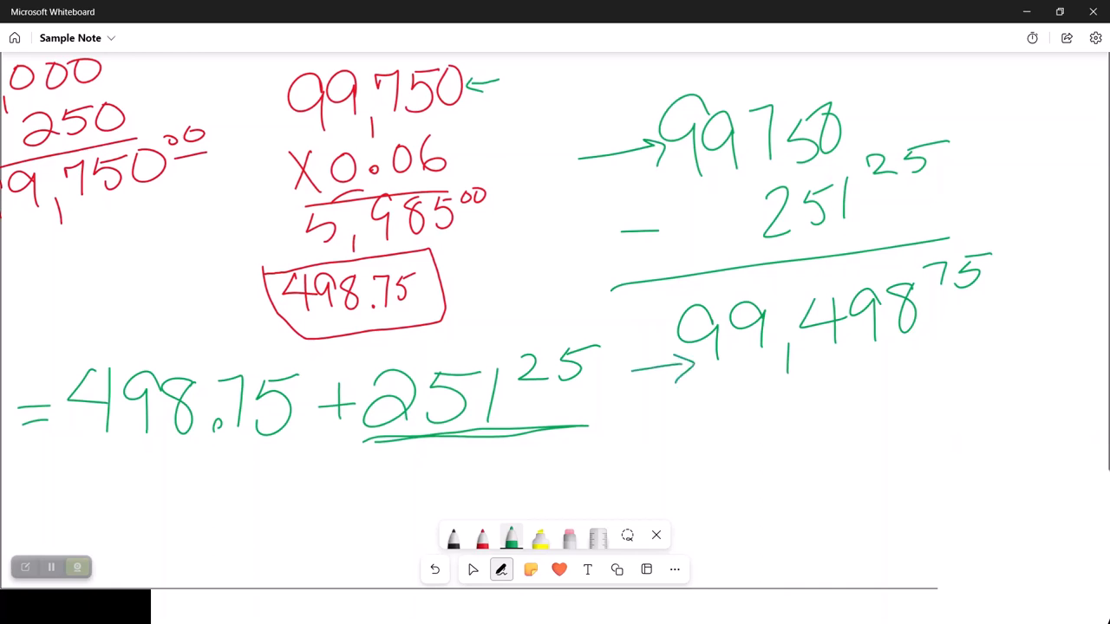
- Underline the first month's = 250 principal result in green
left_click(500, 570)
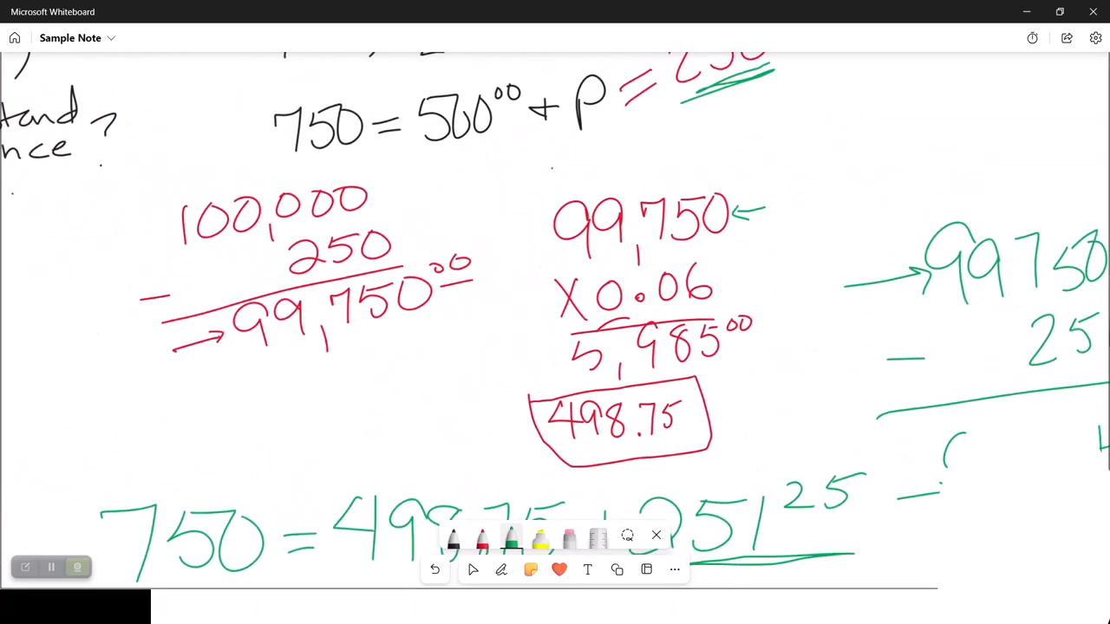
- Revisit the $750 Example graph, then switch to the Unit 12 outline PDF in Acrobat
left_click(501, 569)
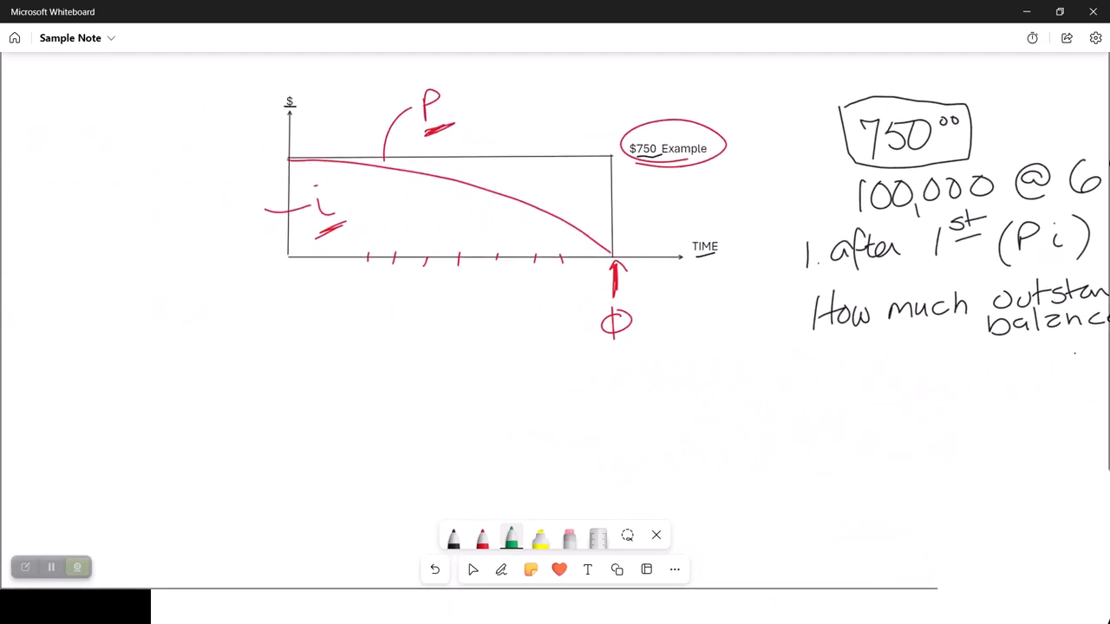
scroll("up", 3)
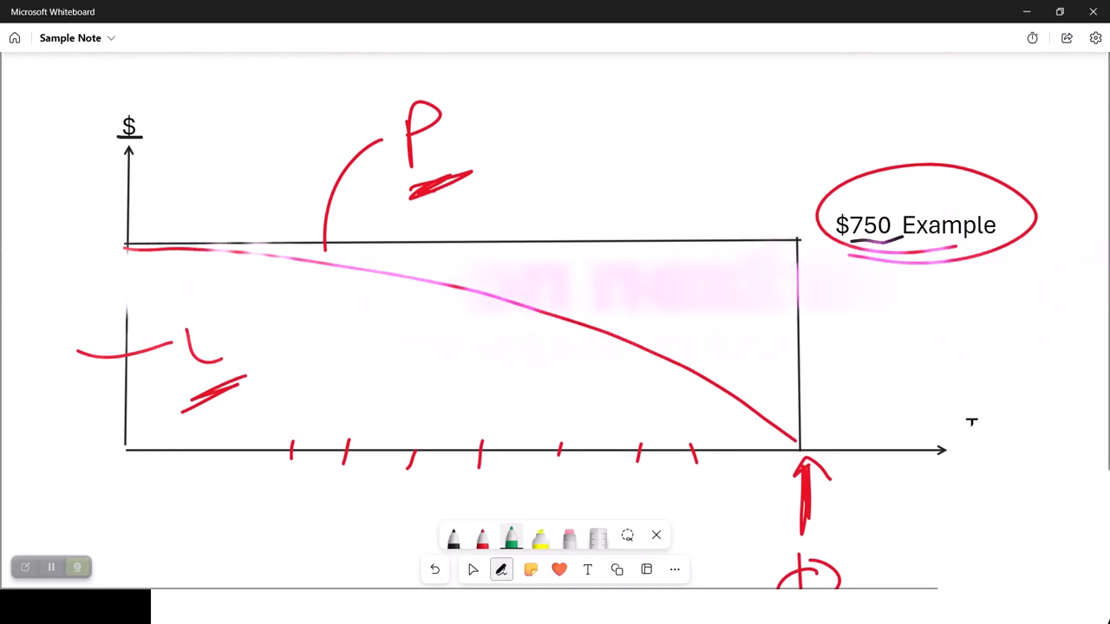
key("alt+tab")
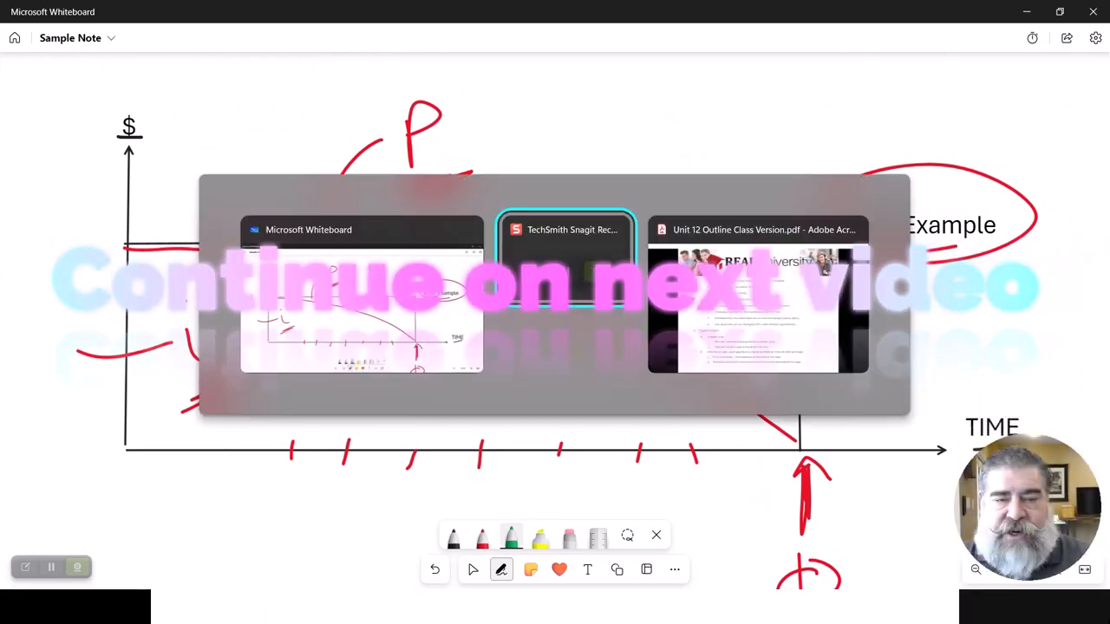
left_click(758, 303)
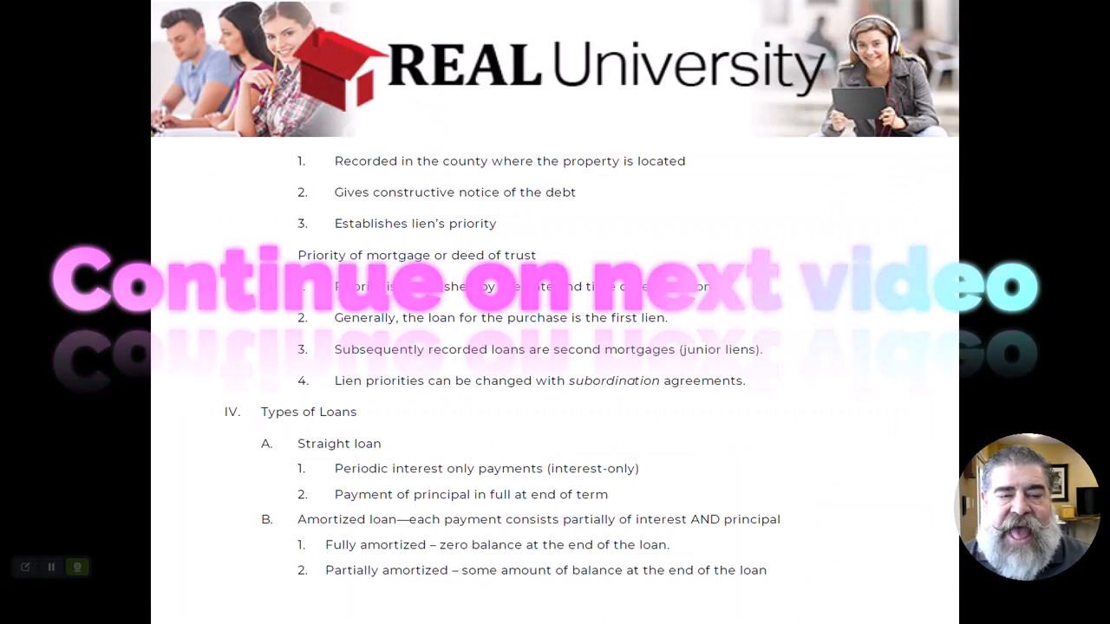